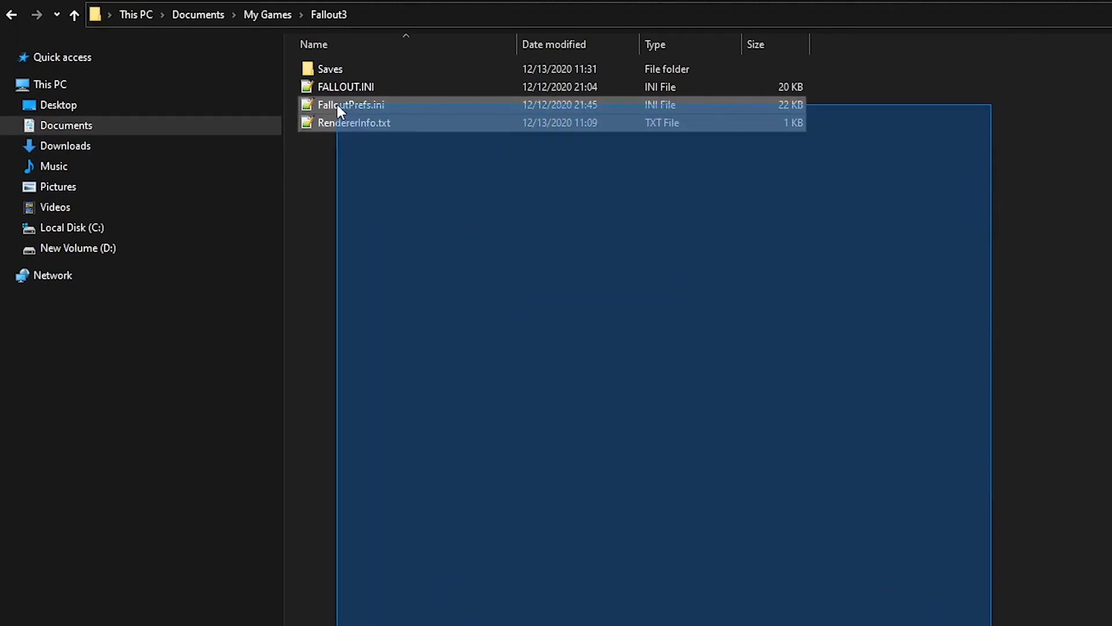
# Launch Fallout 3 - Game of the Year Edition from the Steam library.
pyautogui.press('Delete')
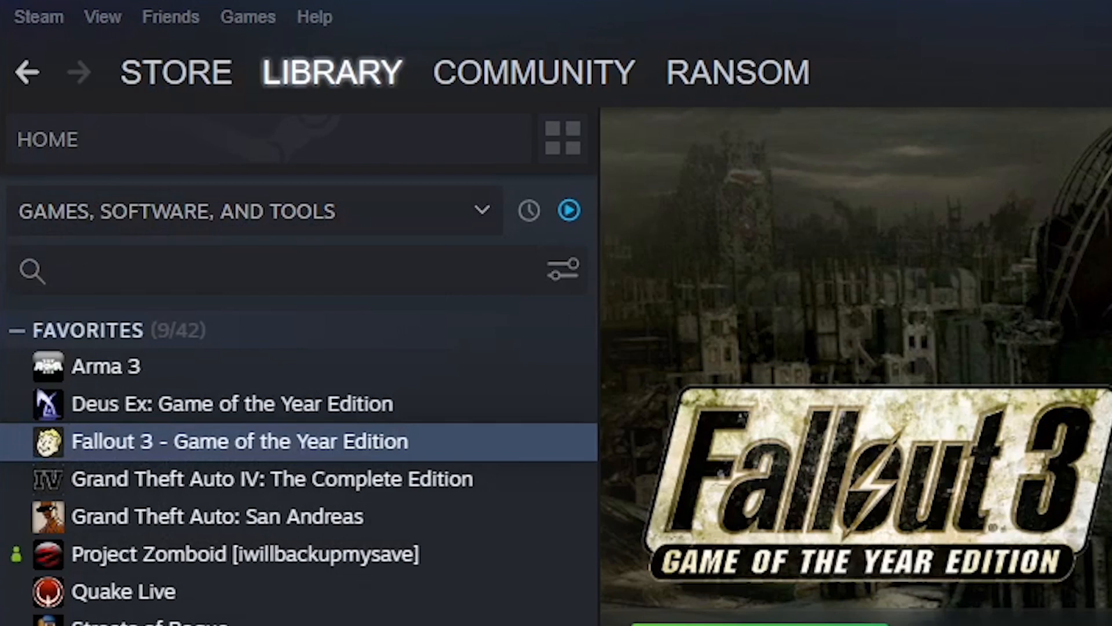
pyautogui.click(38, 17)
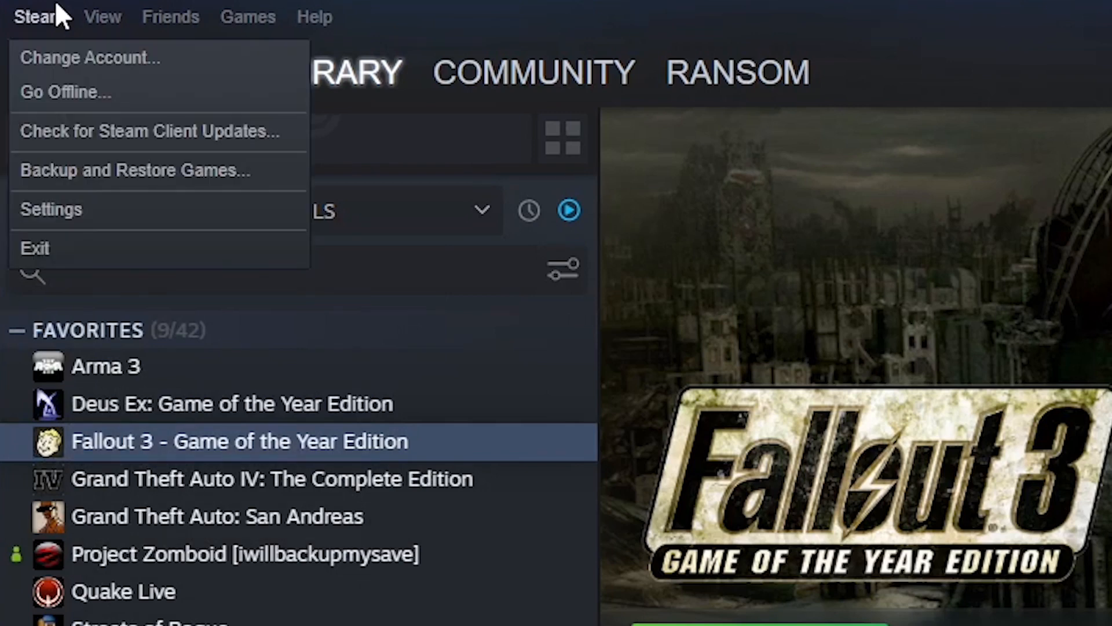
pyautogui.click(51, 208)
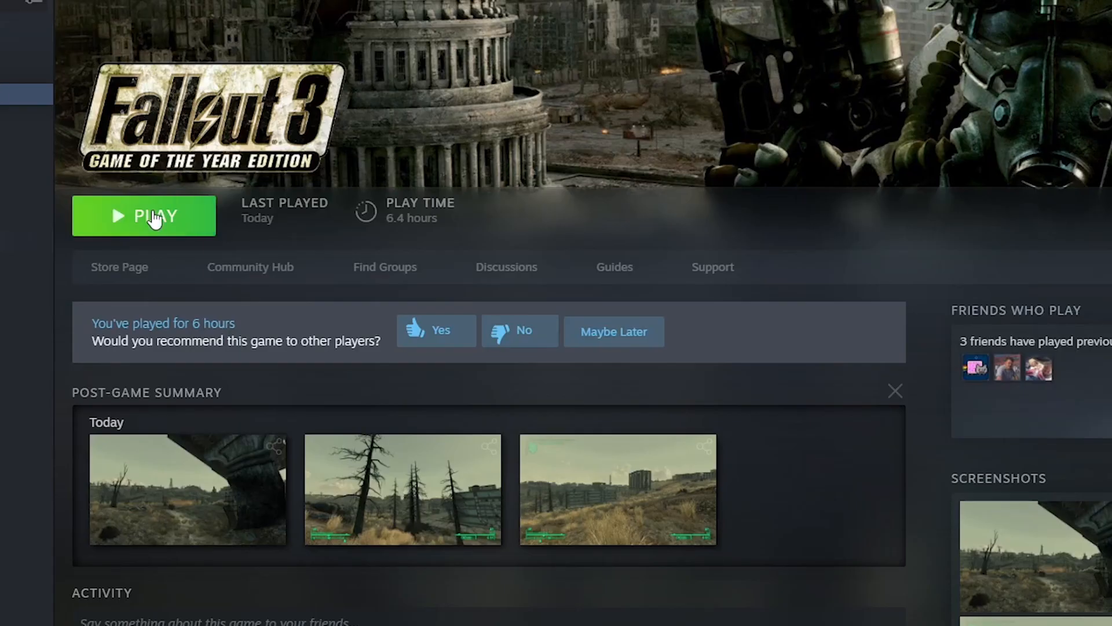
pyautogui.click(144, 216)
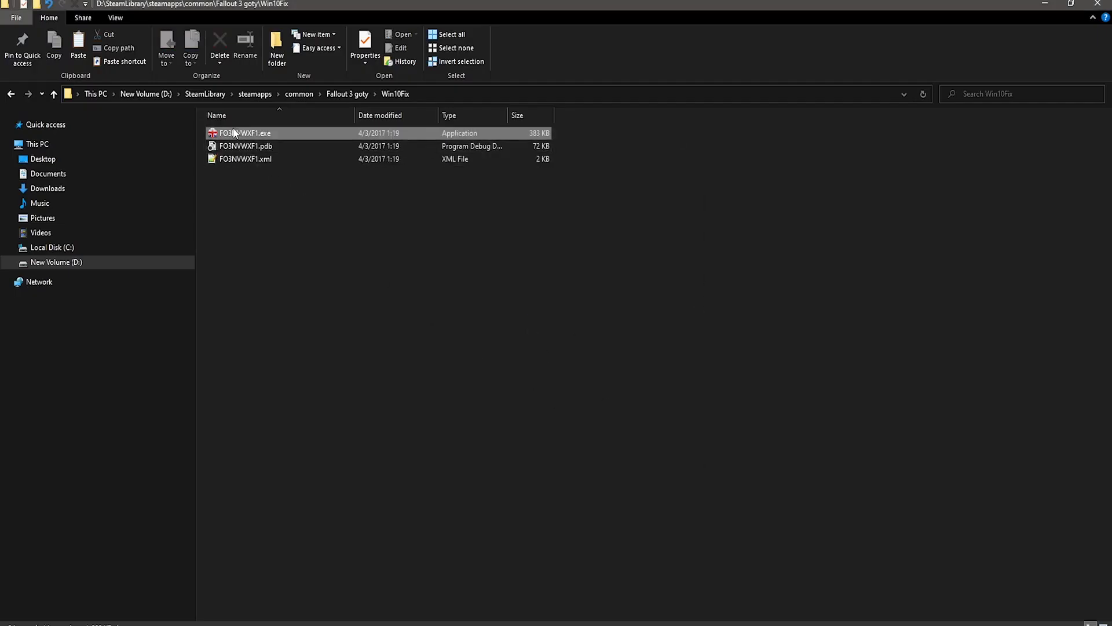
# Run the FO3NVWXF1.exe Windows 10 fix from the Win10Fix folder.
pyautogui.doubleClick(244, 132)
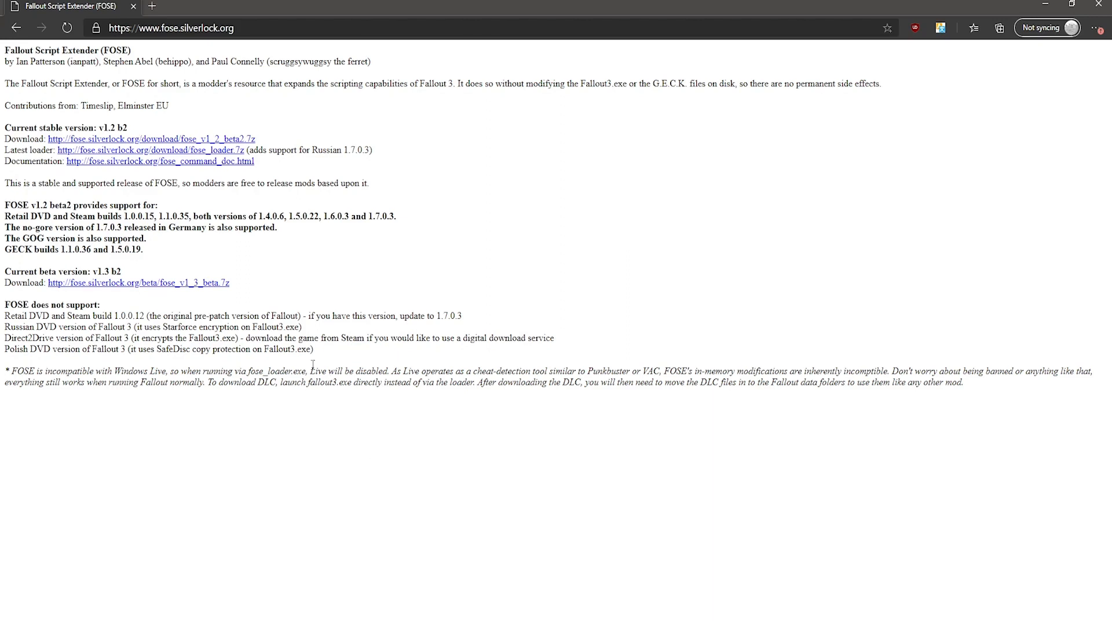
# View the FOSE download page at fose.silverlock.org in Edge.
pyautogui.click(138, 283)
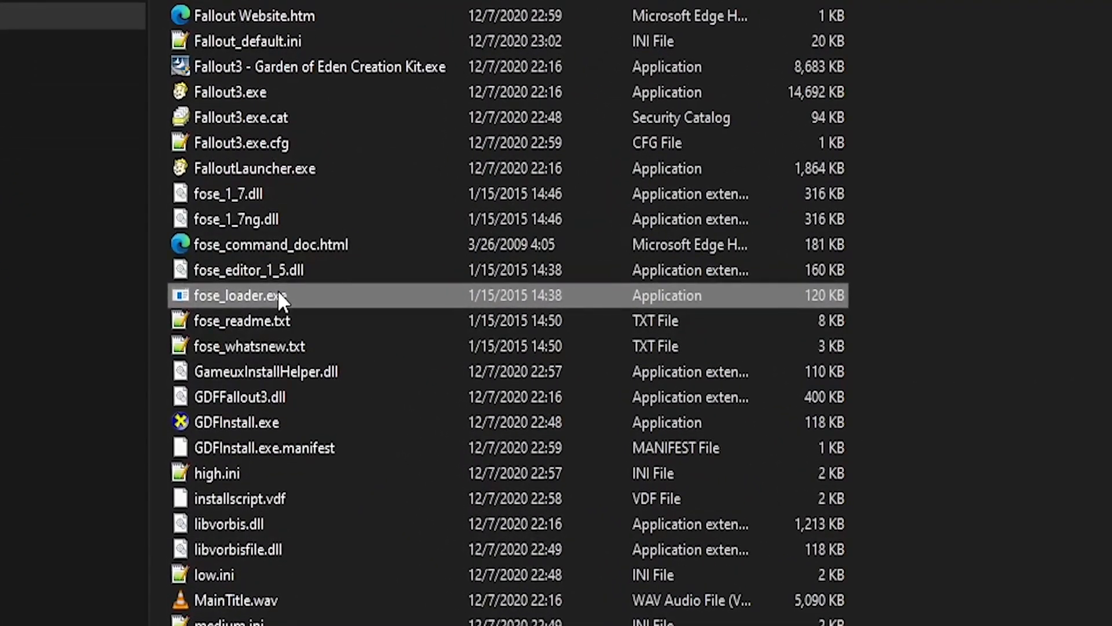
# Show file extensions and hidden items in the game folder and select FalloutLauncher.exe.
pyautogui.click(217, 261)
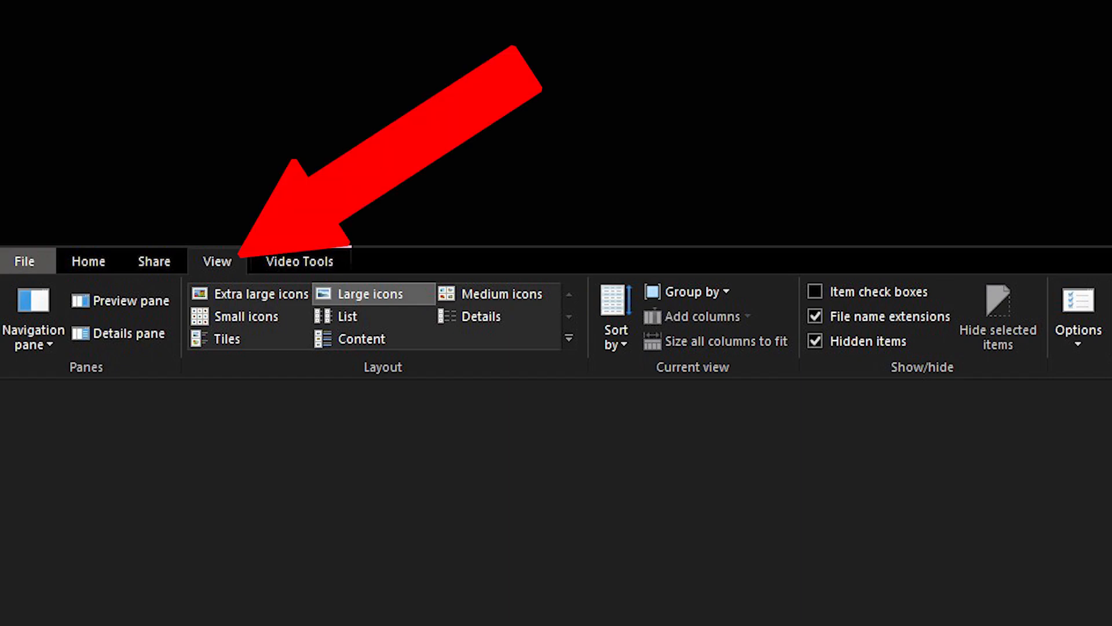
pyautogui.click(217, 261)
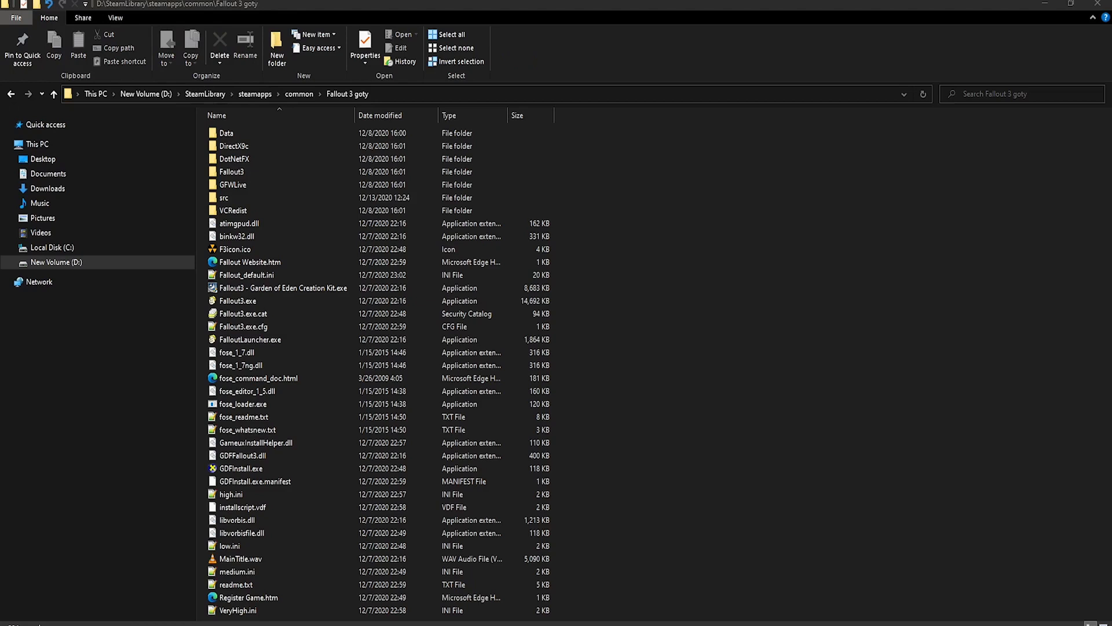
pyautogui.click(248, 339)
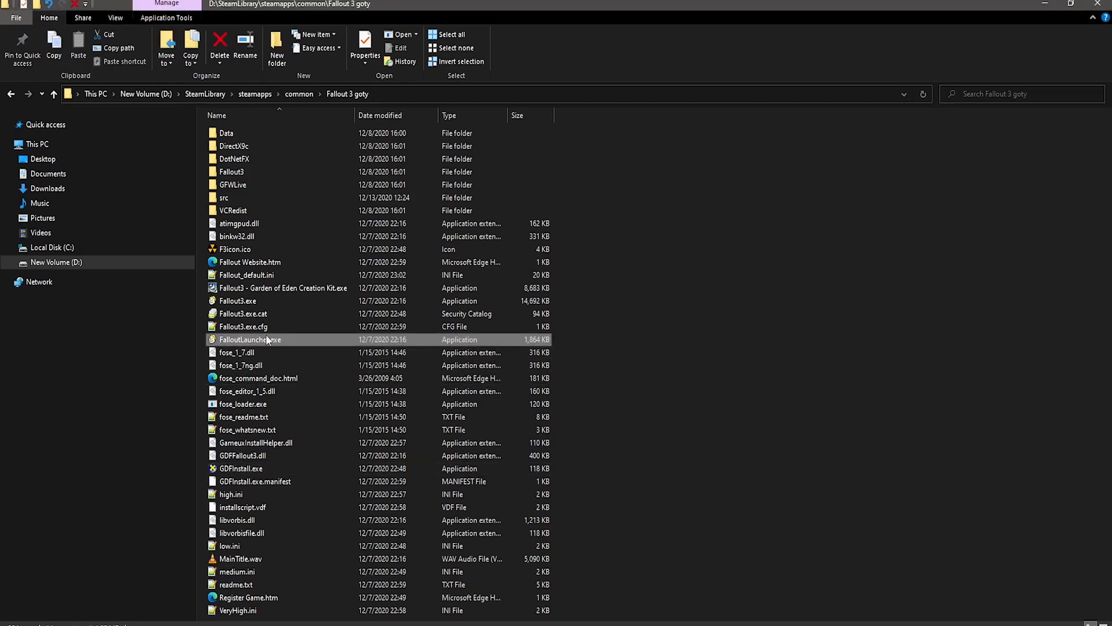
pyautogui.click(245, 43)
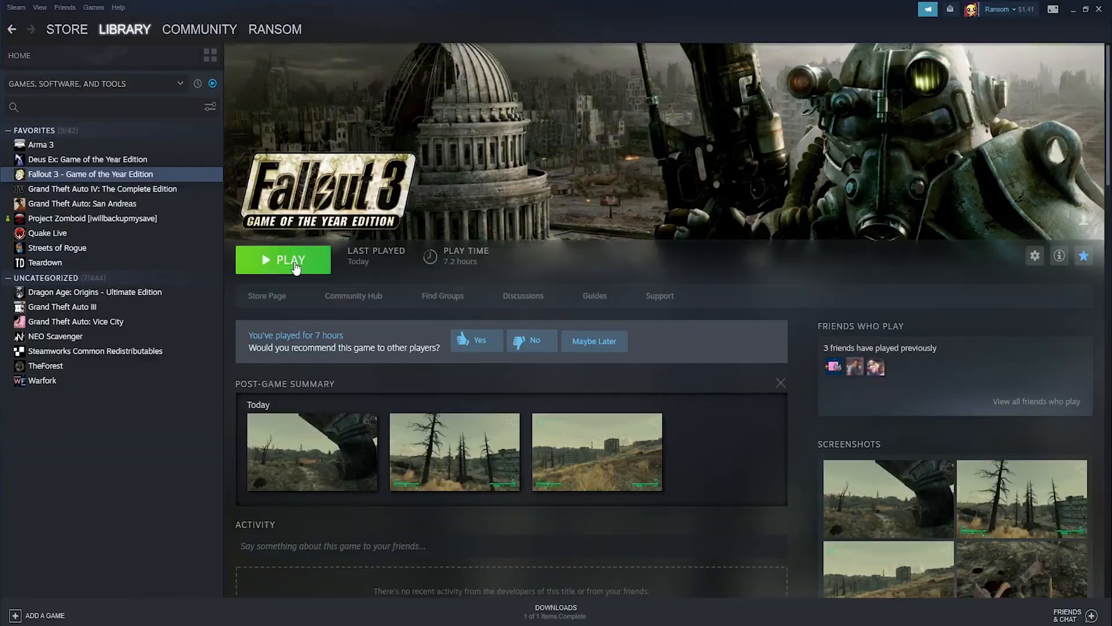
# Launch Fallout 3 from Steam and start a new game from its main menu.
pyautogui.click(283, 258)
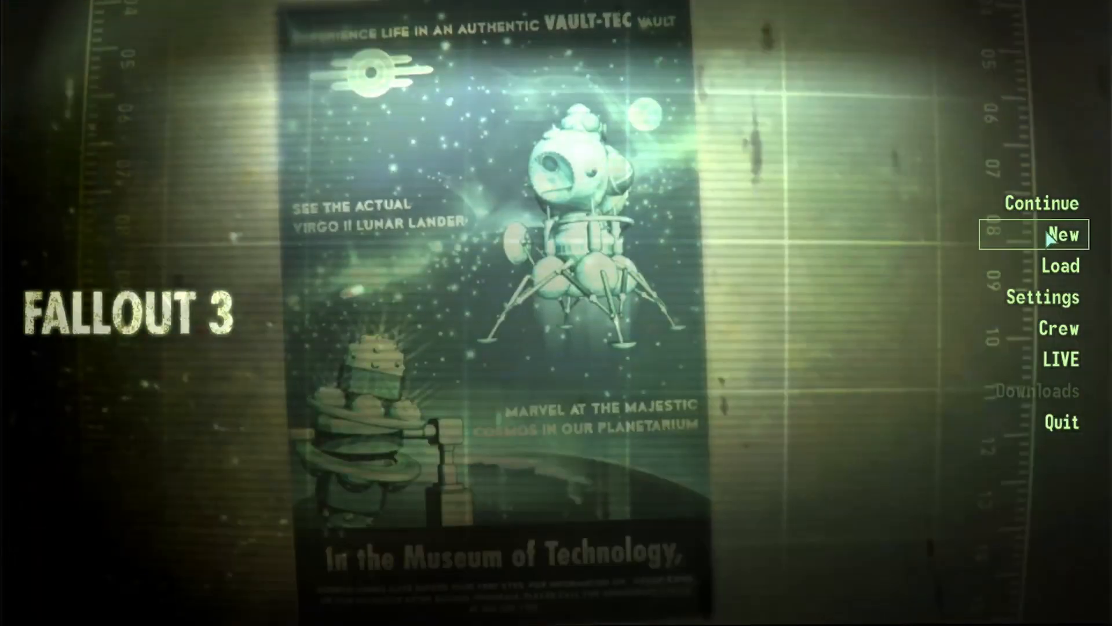
pyautogui.click(1063, 235)
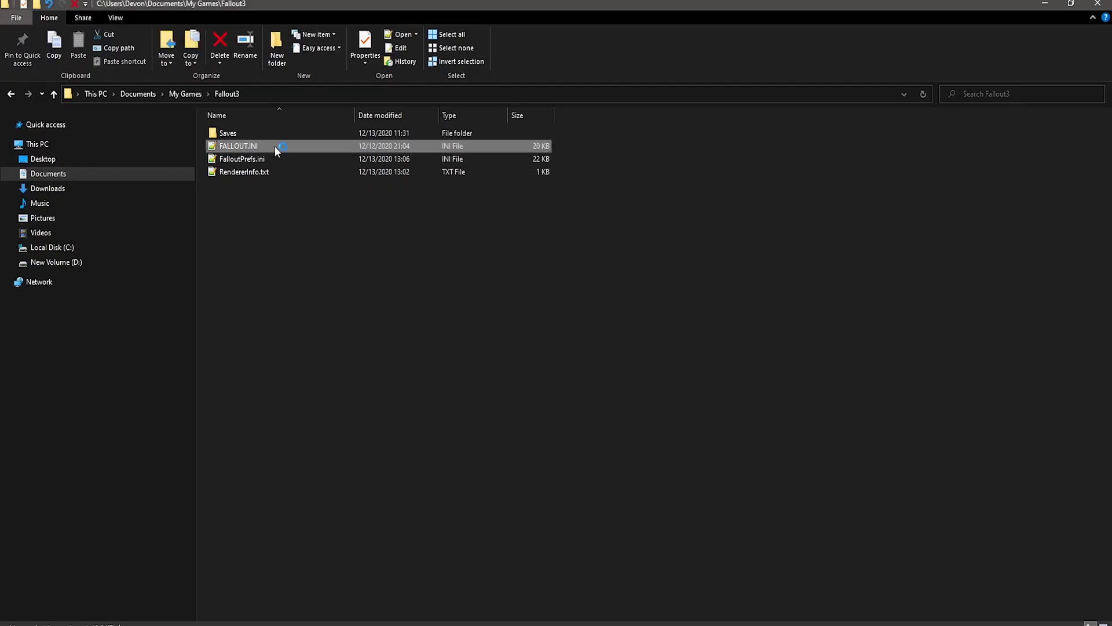
# Edit FALLOUT.INI so bUseThreadedAI=1 with iNumHQThreads=2 added below it.
pyautogui.doubleClick(239, 146)
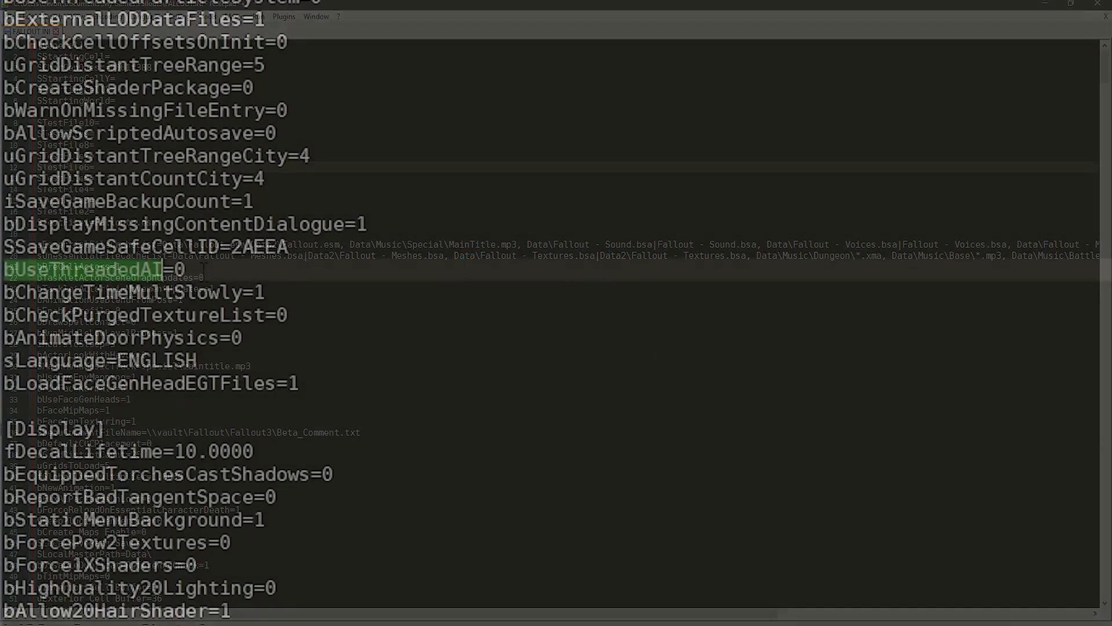
pyautogui.write('1')
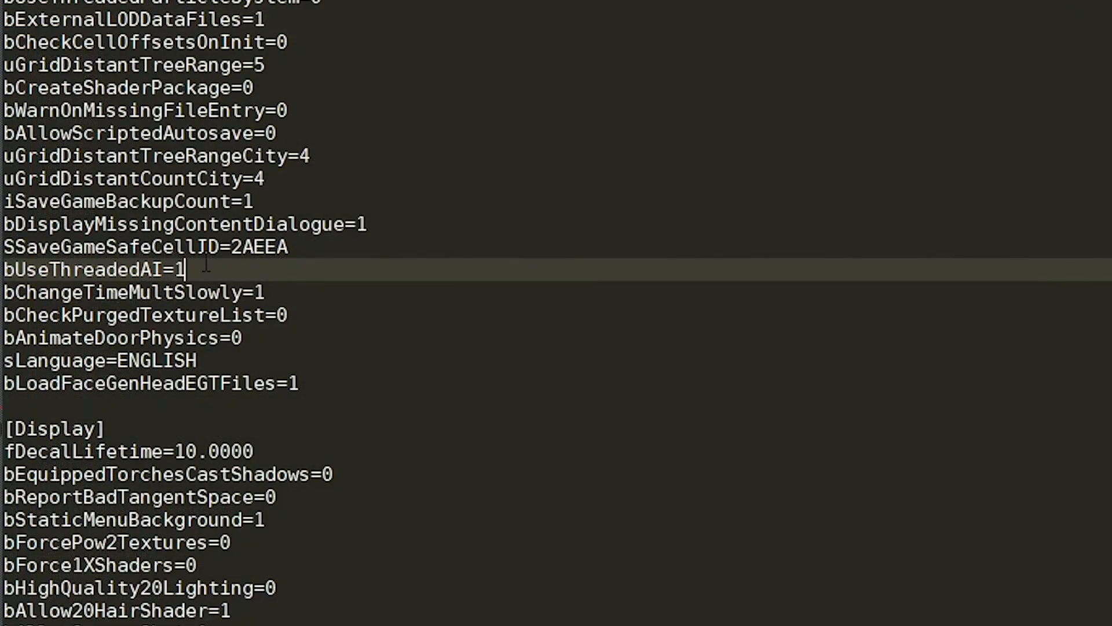
pyautogui.write('i')
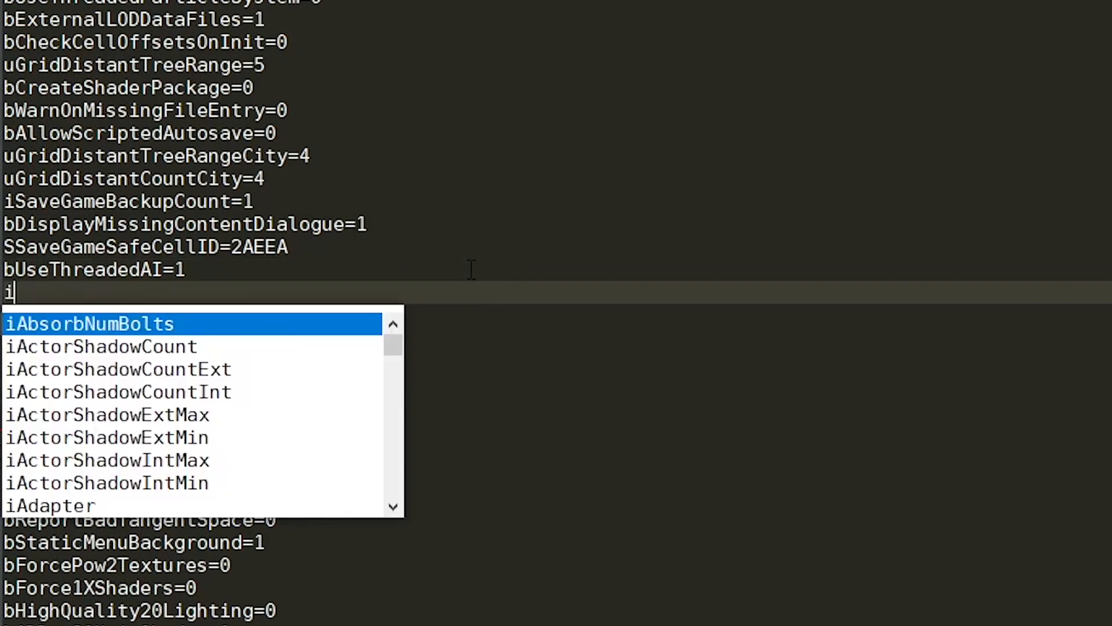
pyautogui.write('NumHQThrea')
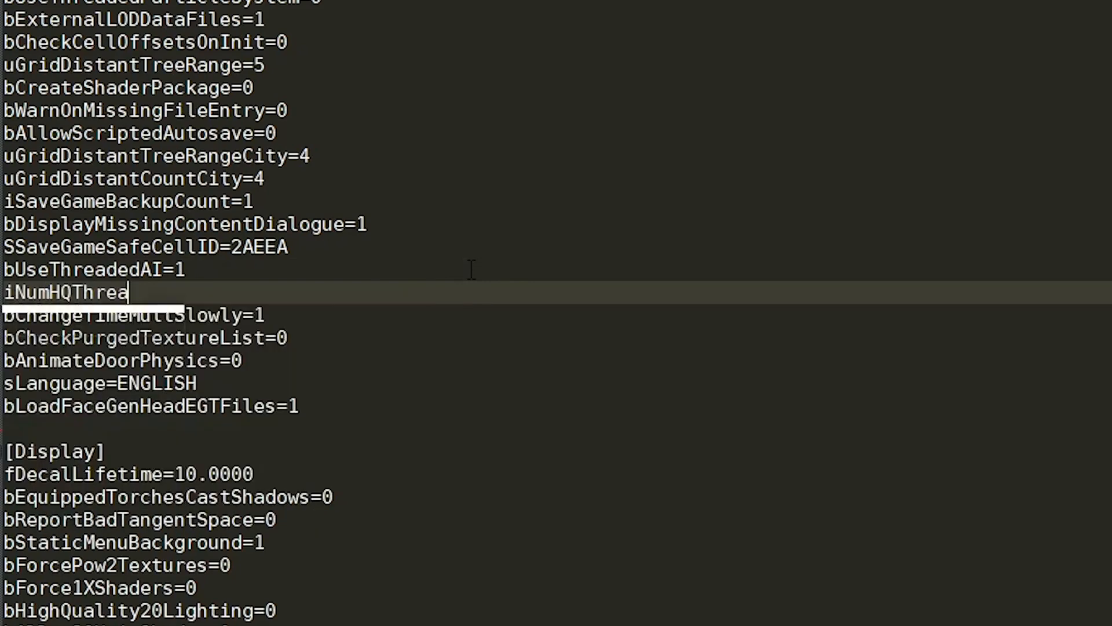
pyautogui.write('ds=2')
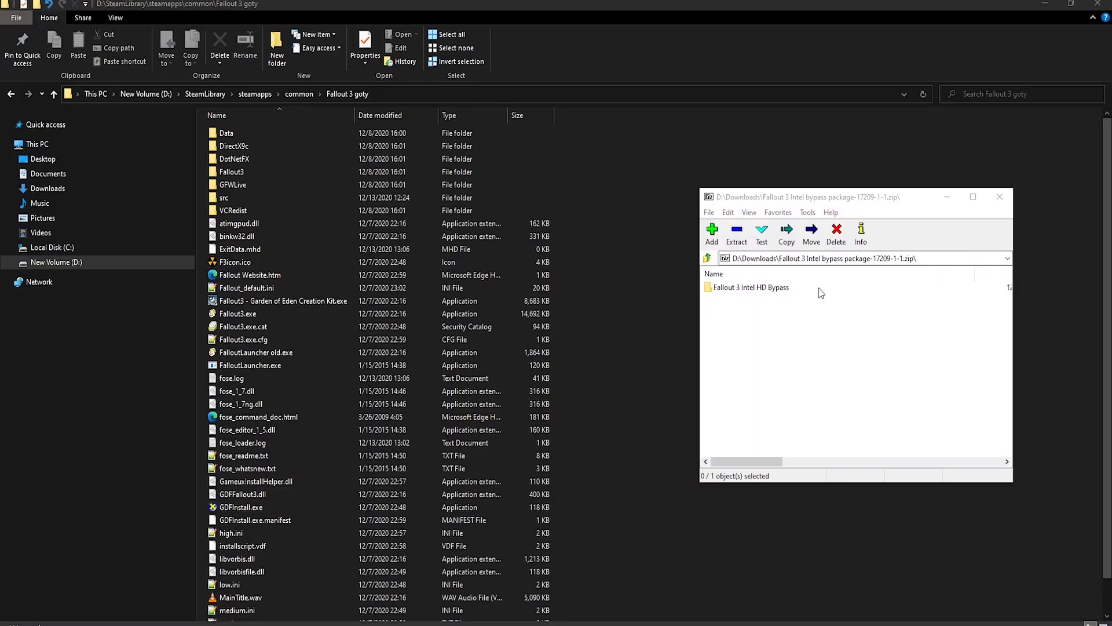
# Browse the Intel HD Bypass folder in 7-Zip and reach the launcher's advanced graphics options.
pyautogui.doubleClick(754, 286)
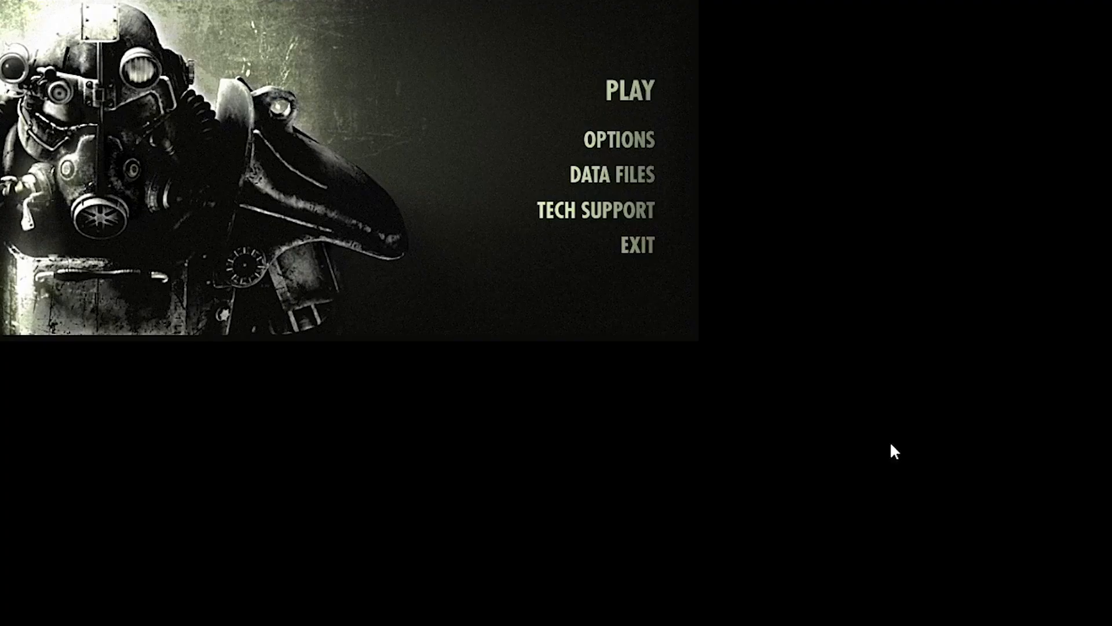
pyautogui.click(617, 139)
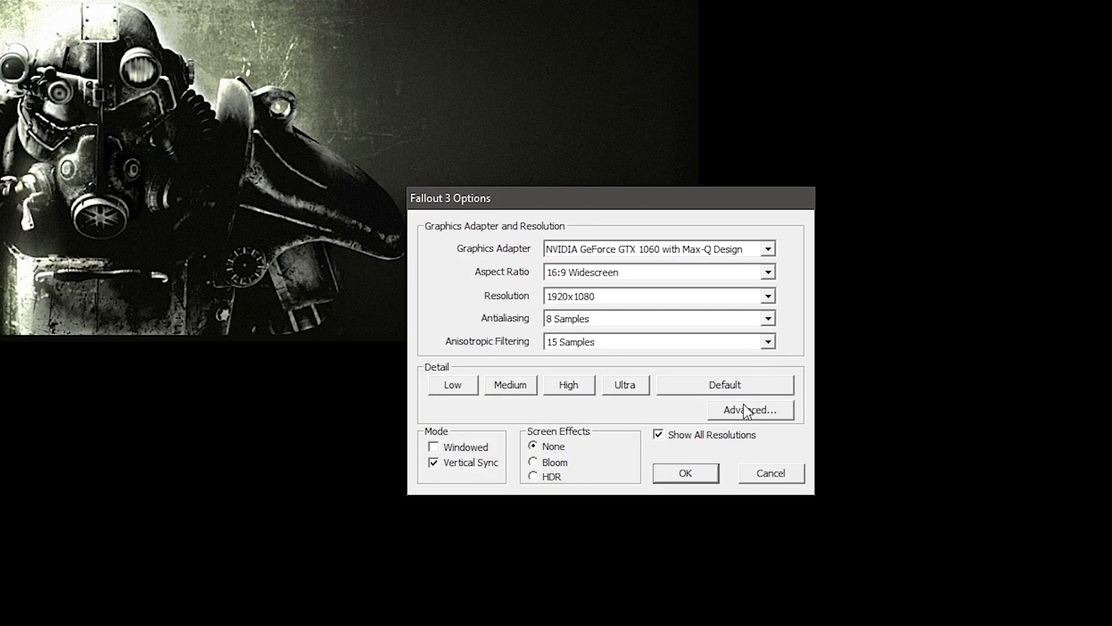
pyautogui.click(750, 409)
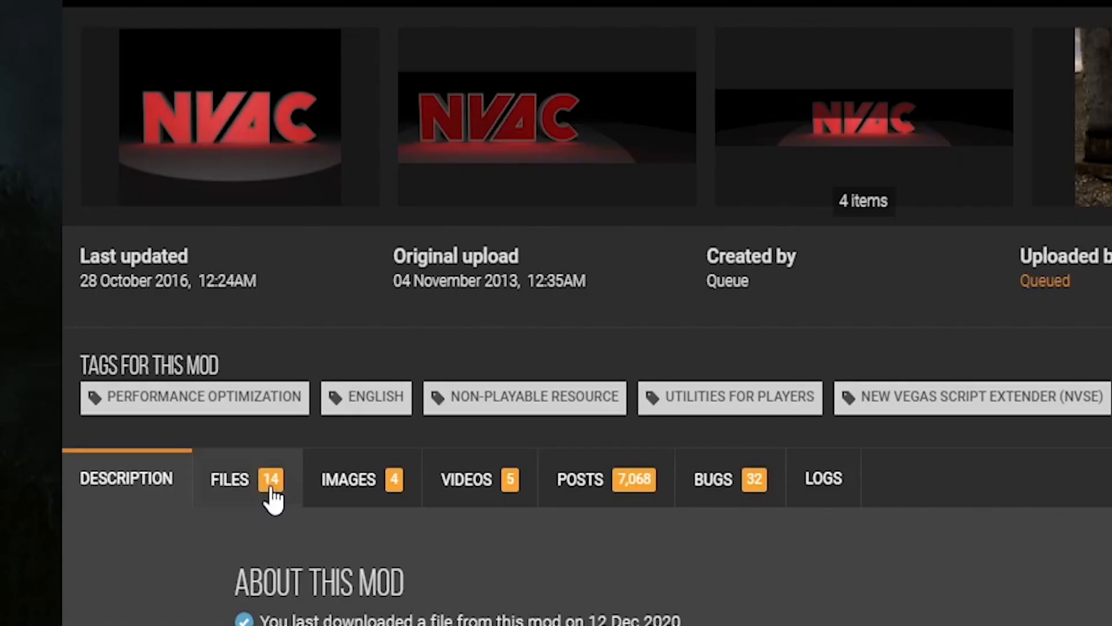
# Manually download the NVAC main file from its Nexus Mods Files list.
pyautogui.click(229, 478)
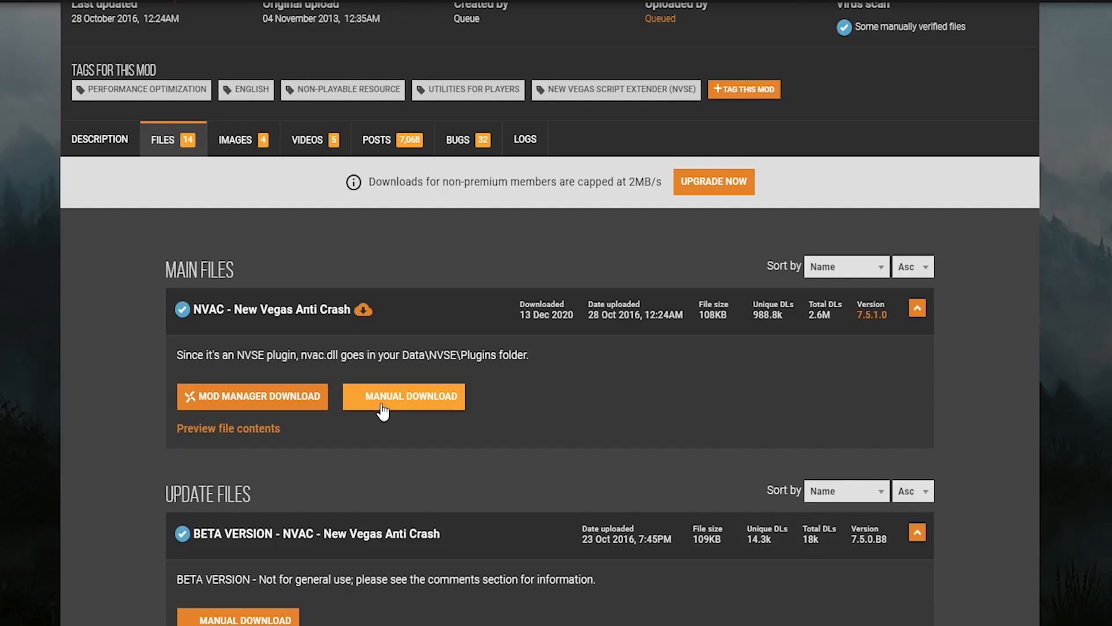
pyautogui.click(404, 396)
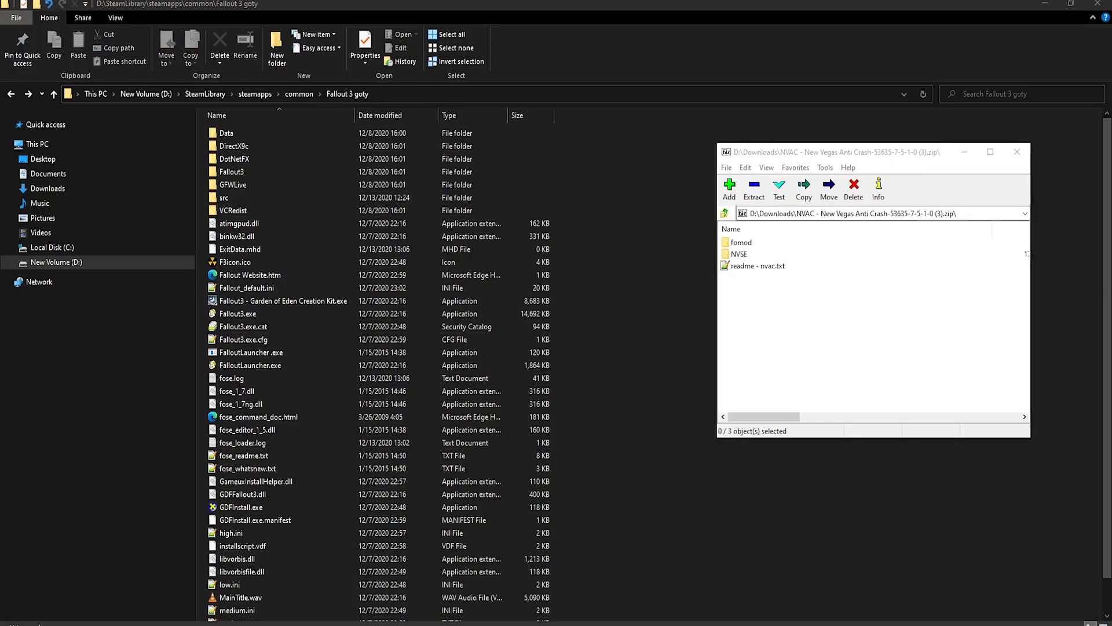
# Put nvac.dll from the archive's NVSE folder into Data\FOSE\Plugins and check fose.log shows it loaded.
pyautogui.doubleClick(226, 132)
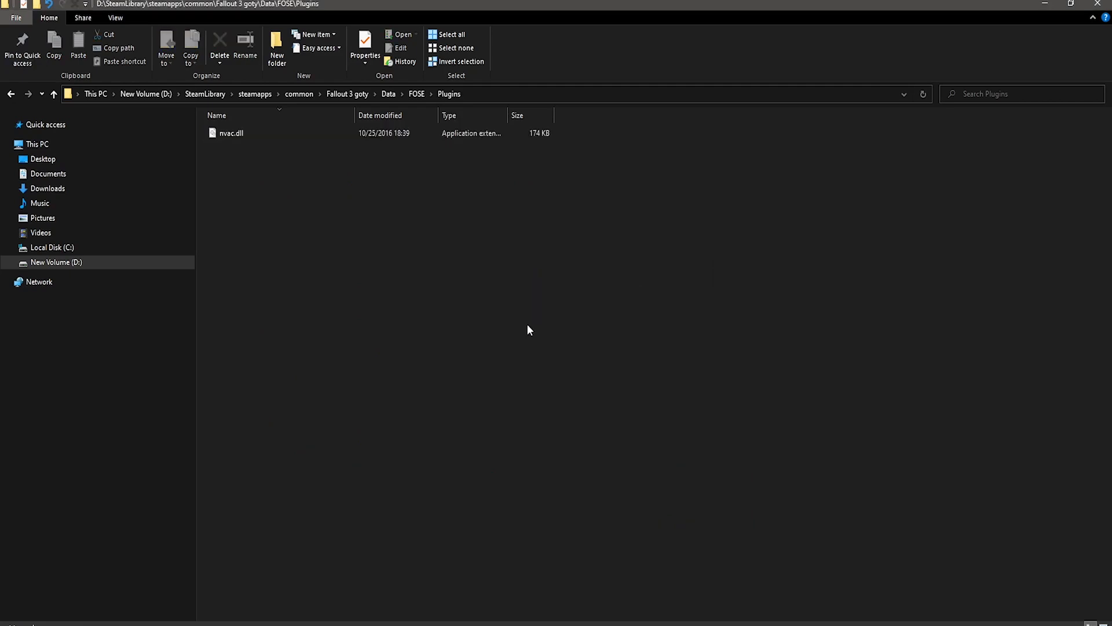
pyautogui.click(346, 94)
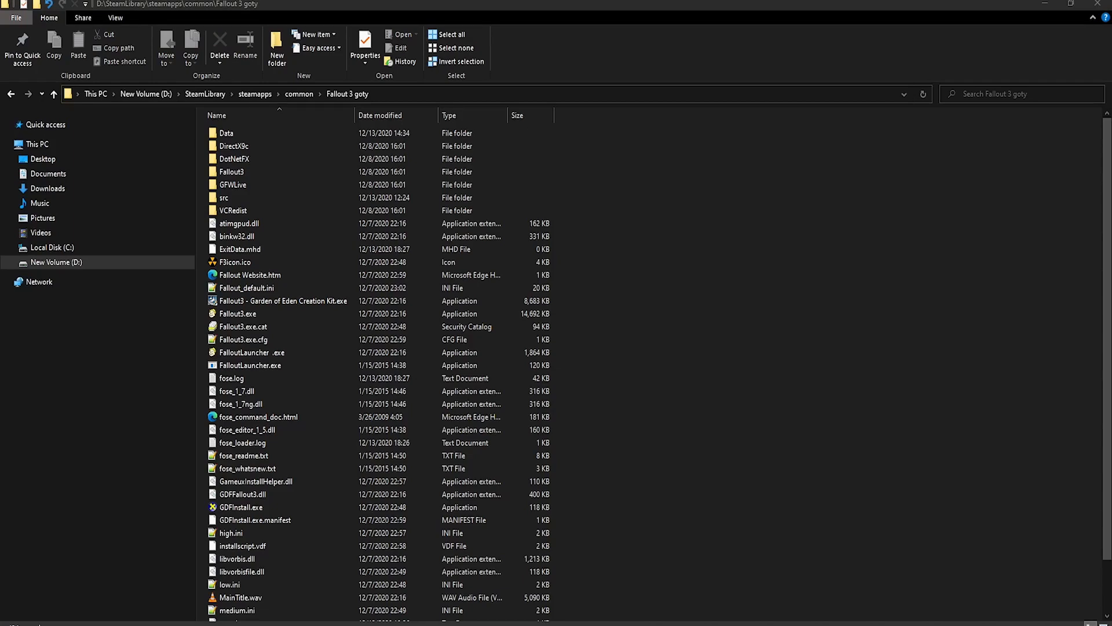
pyautogui.doubleClick(231, 378)
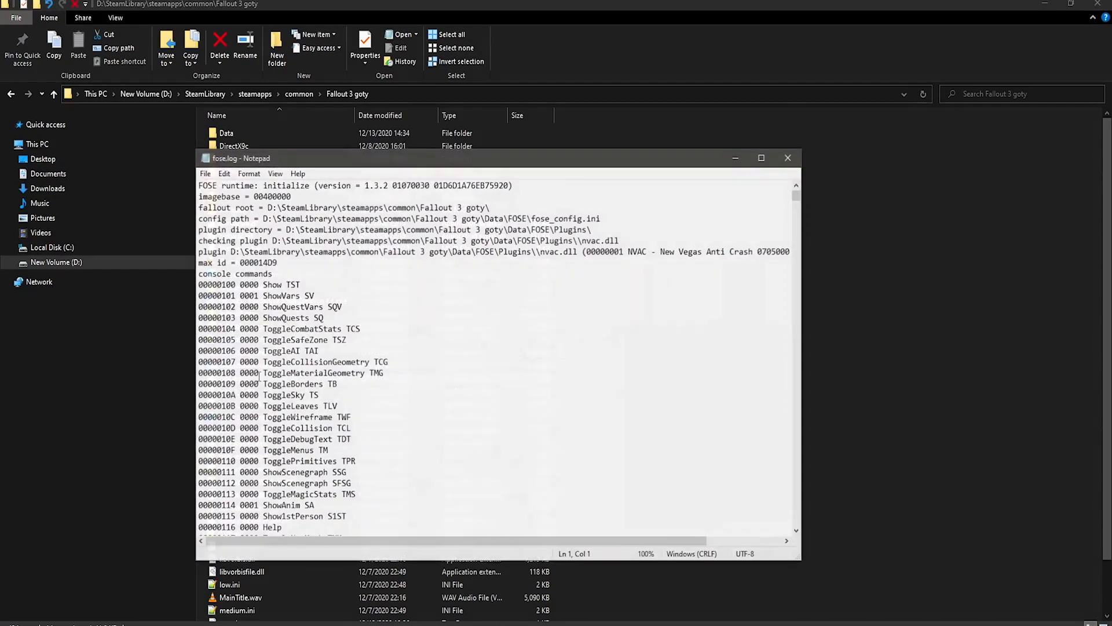
pyautogui.doubleClick(211, 252)
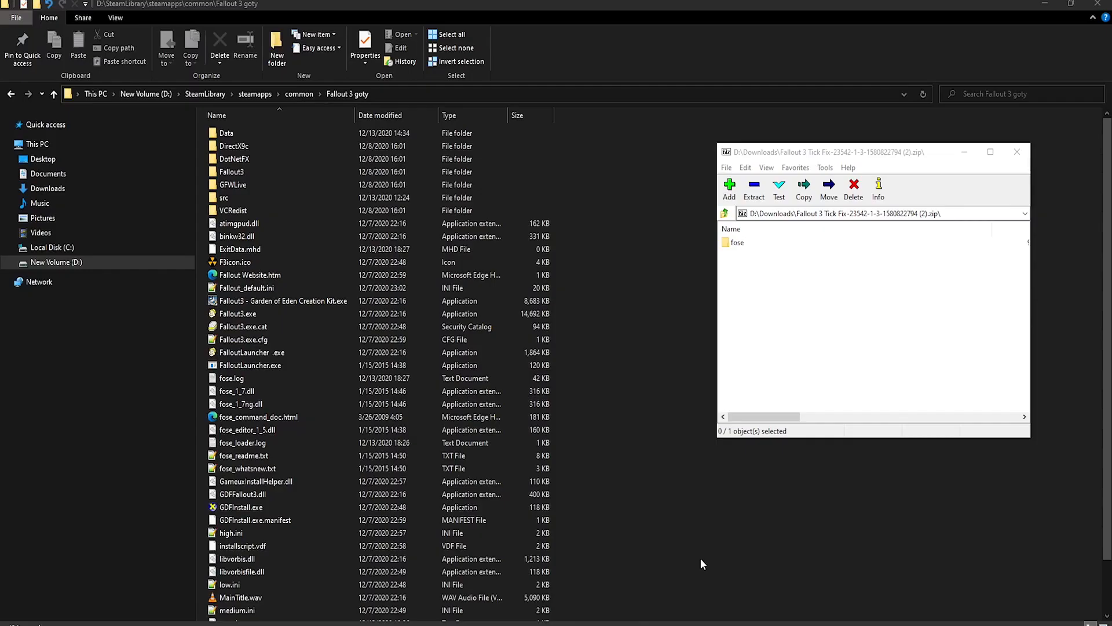
# Select the fose folder inside the Tick Fix archive.
pyautogui.click(227, 132)
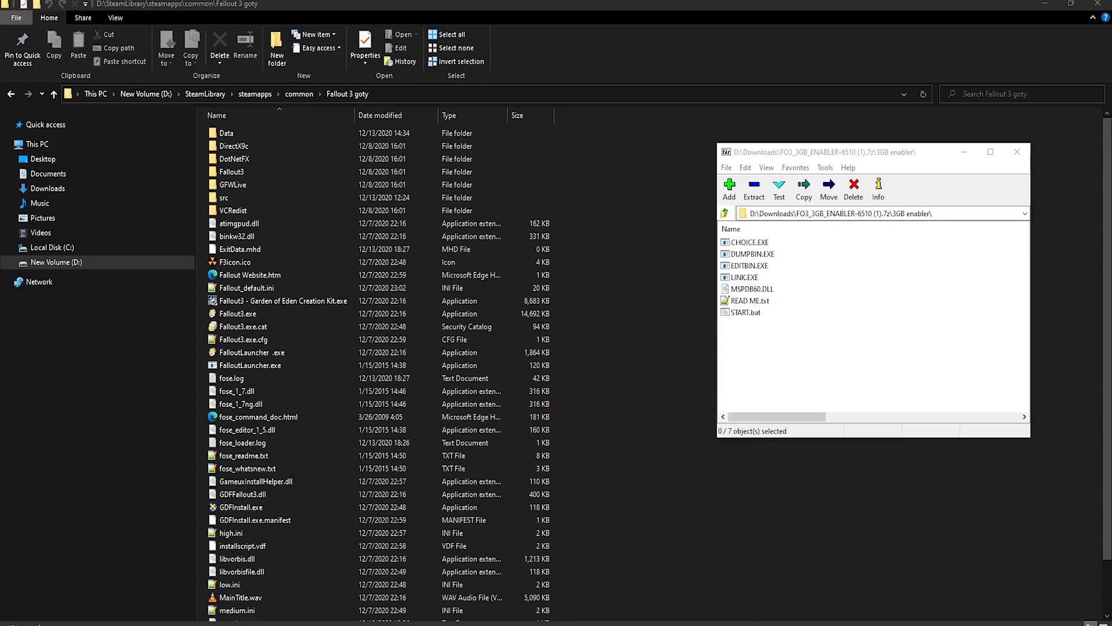
# Run START.bat in the 3GB folder, choose A to add the large-address header, then grab Fallout3.exe to move back.
pyautogui.click(1018, 152)
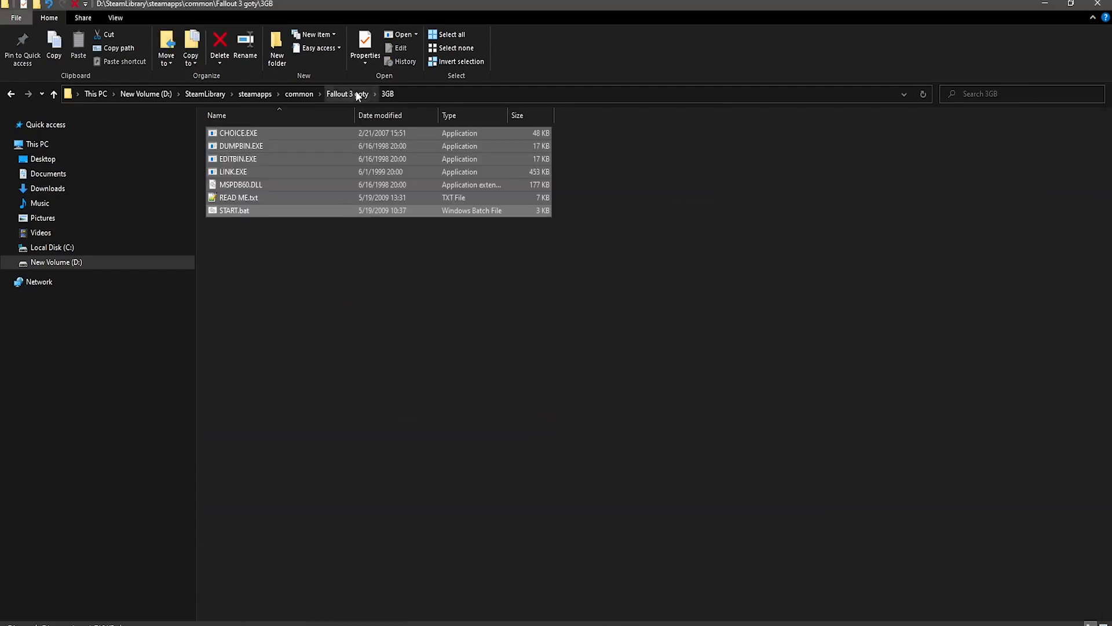
pyautogui.click(346, 93)
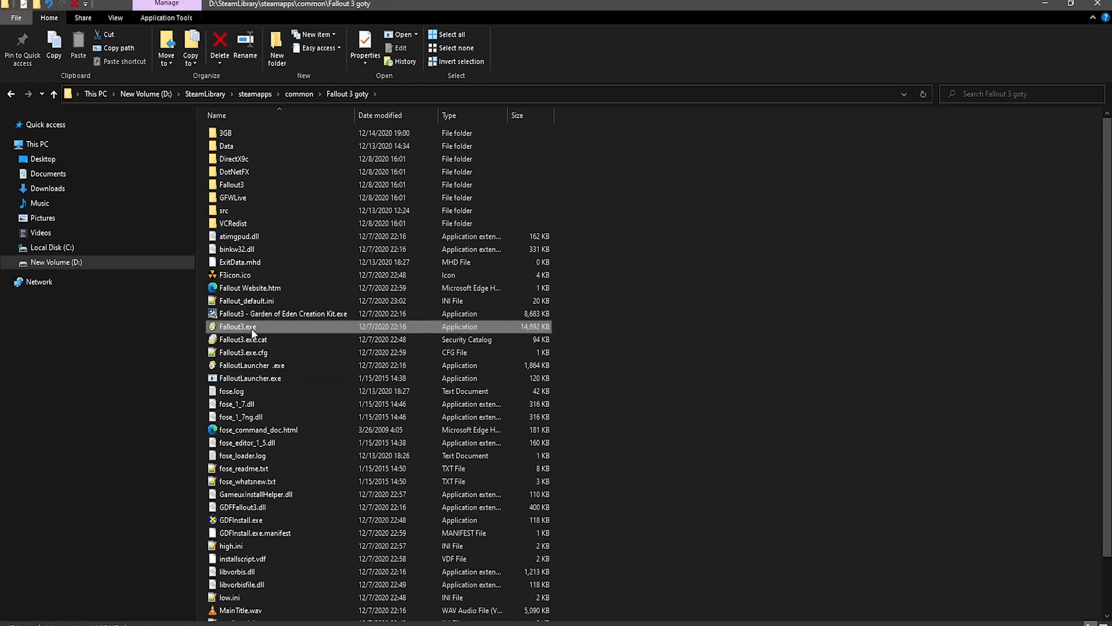
pyautogui.doubleClick(226, 132)
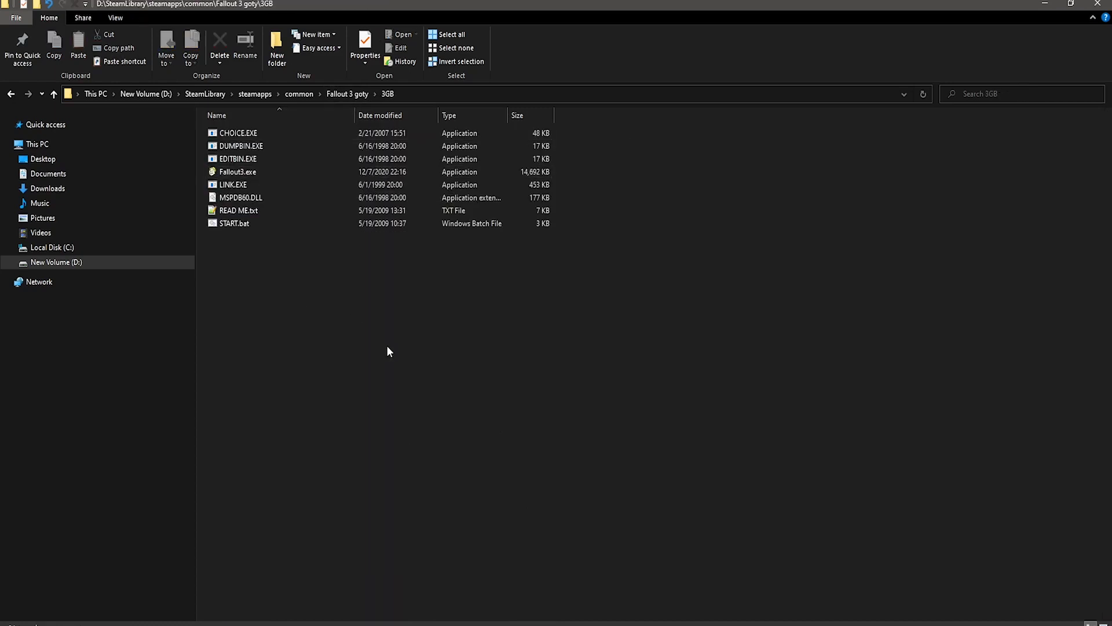
pyautogui.doubleClick(234, 223)
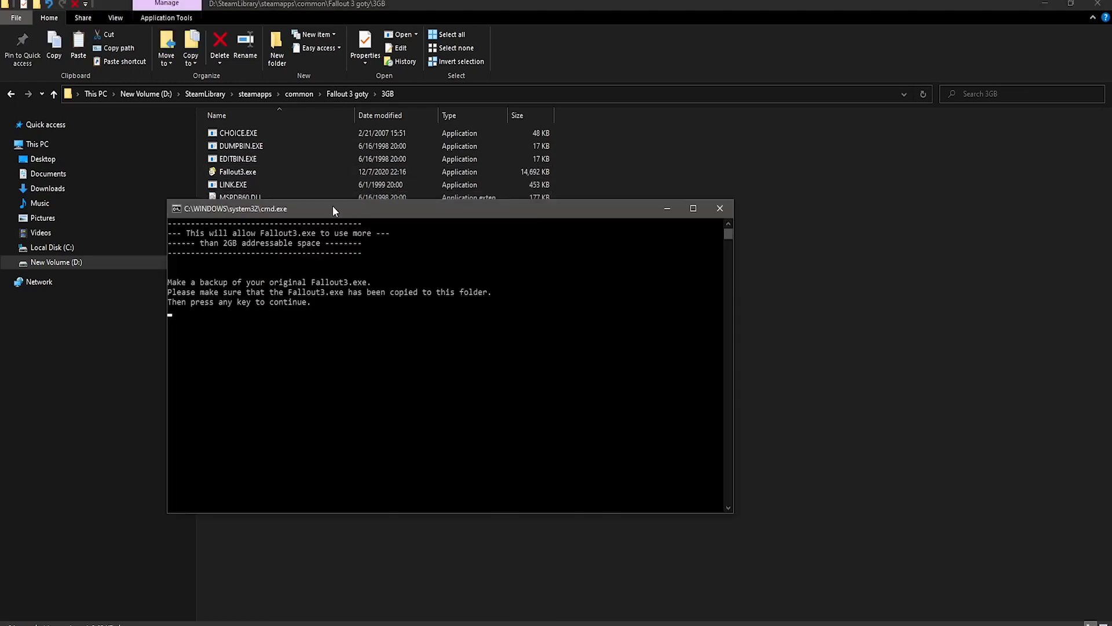
pyautogui.press('enter')
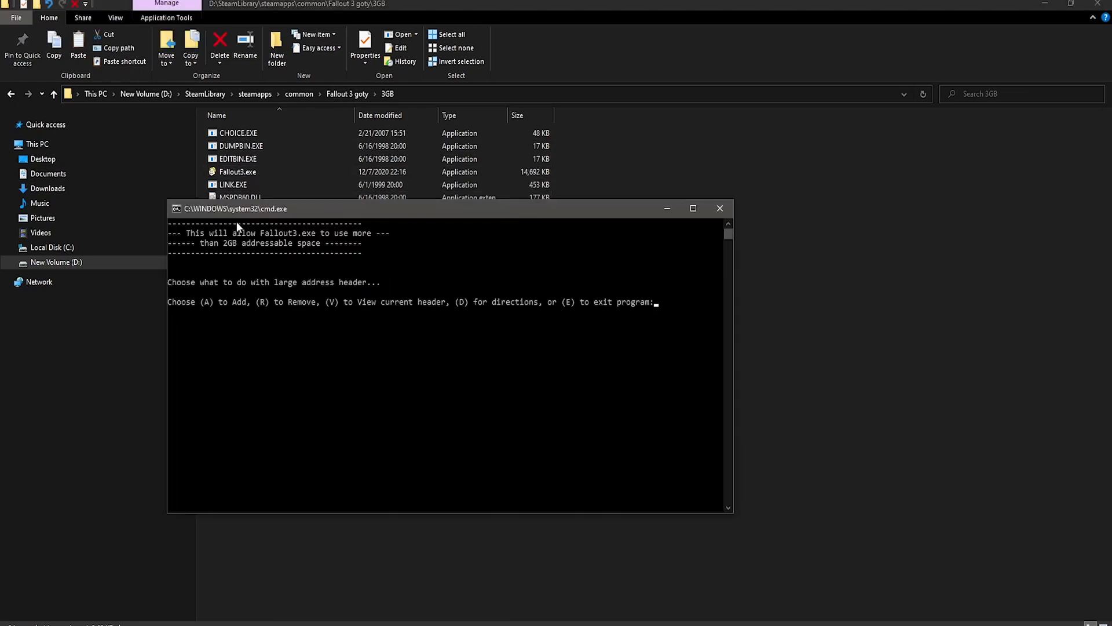
pyautogui.write('A')
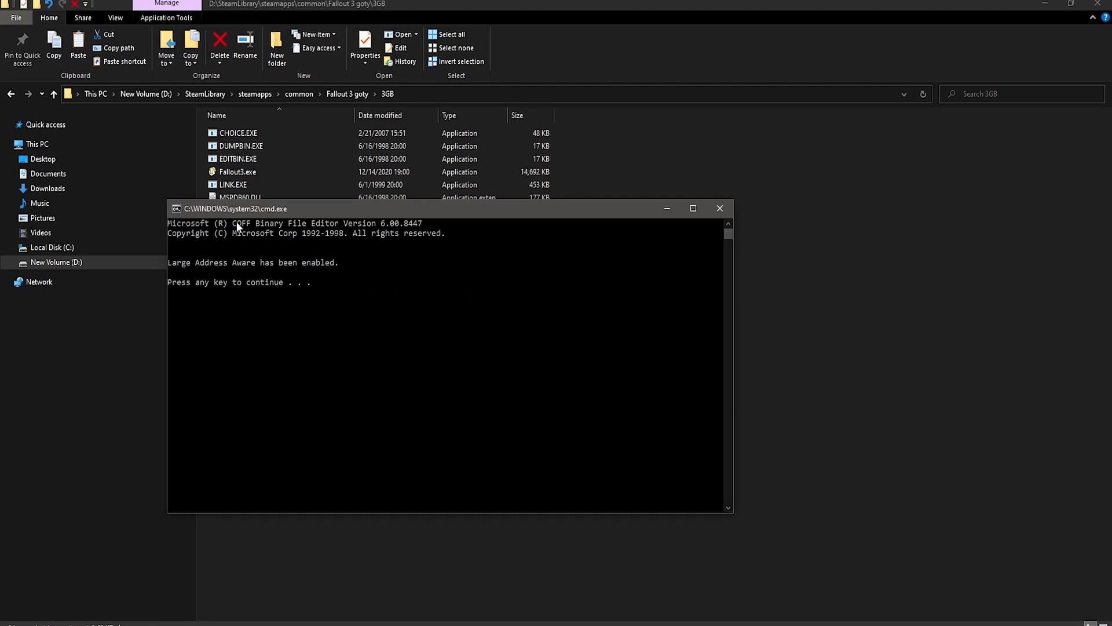
pyautogui.press('enter')
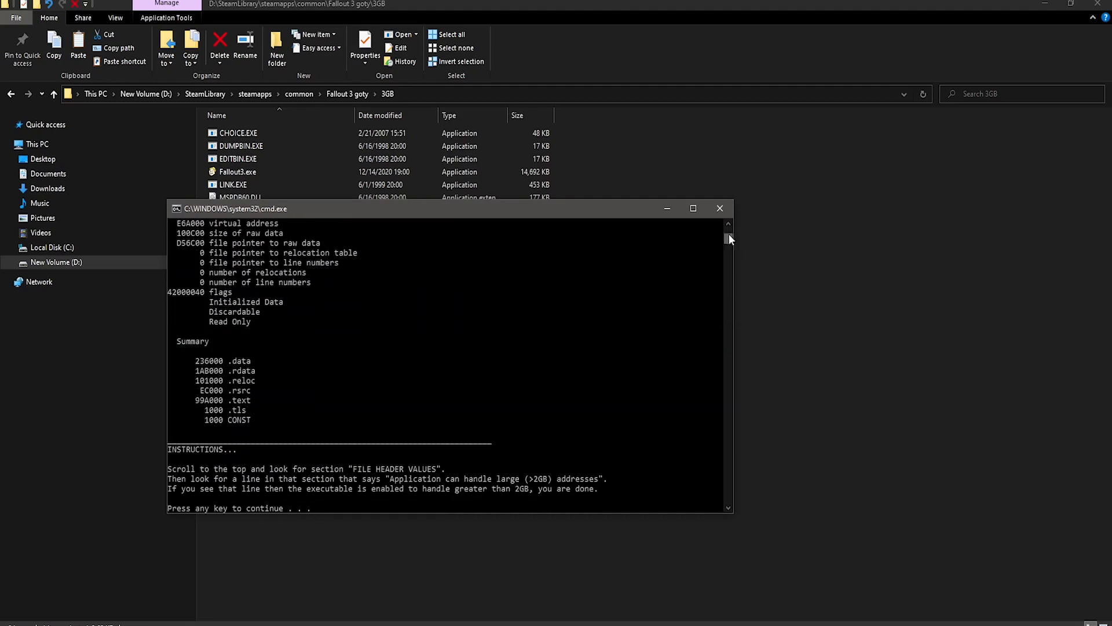
pyautogui.click(693, 208)
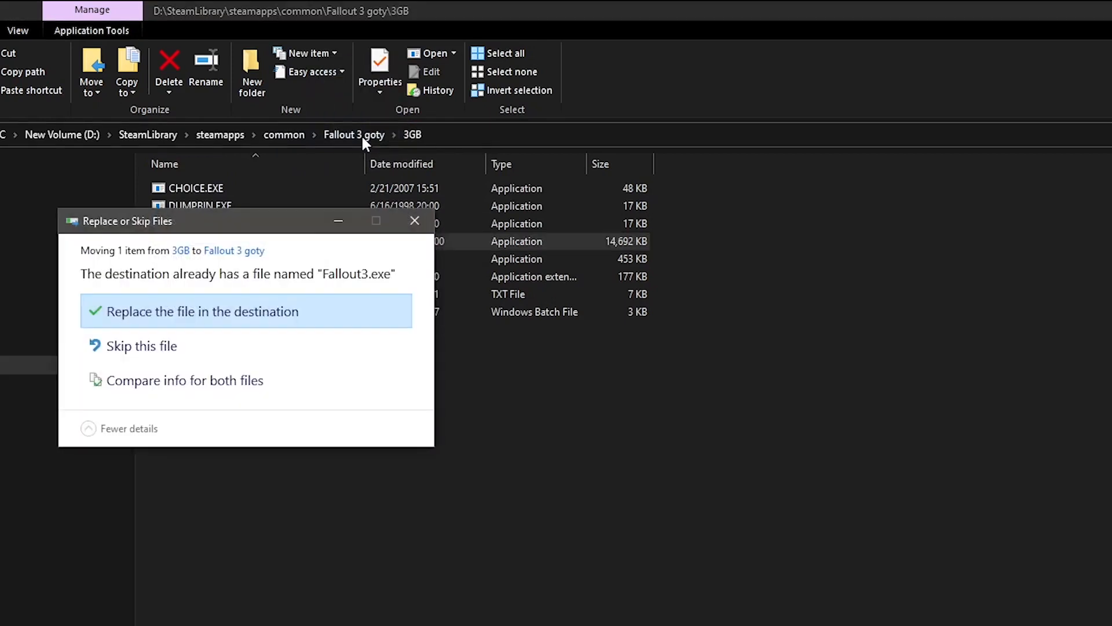
# Replace the original Fallout3.exe with the patched copy and return to the Fallout 3 goty folder.
pyautogui.click(204, 311)
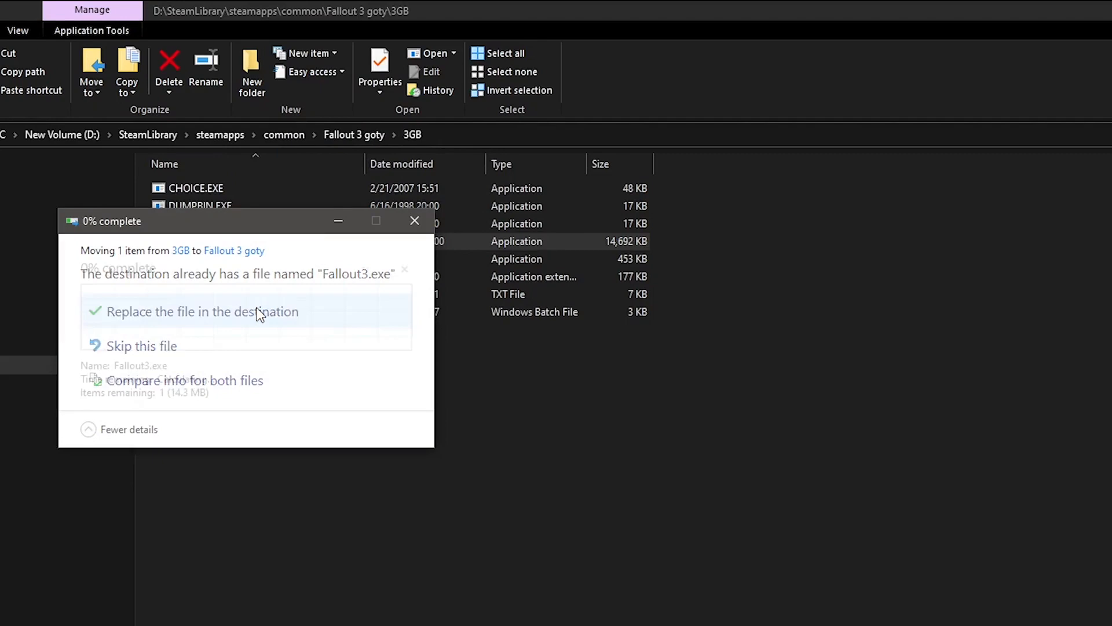
pyautogui.click(210, 312)
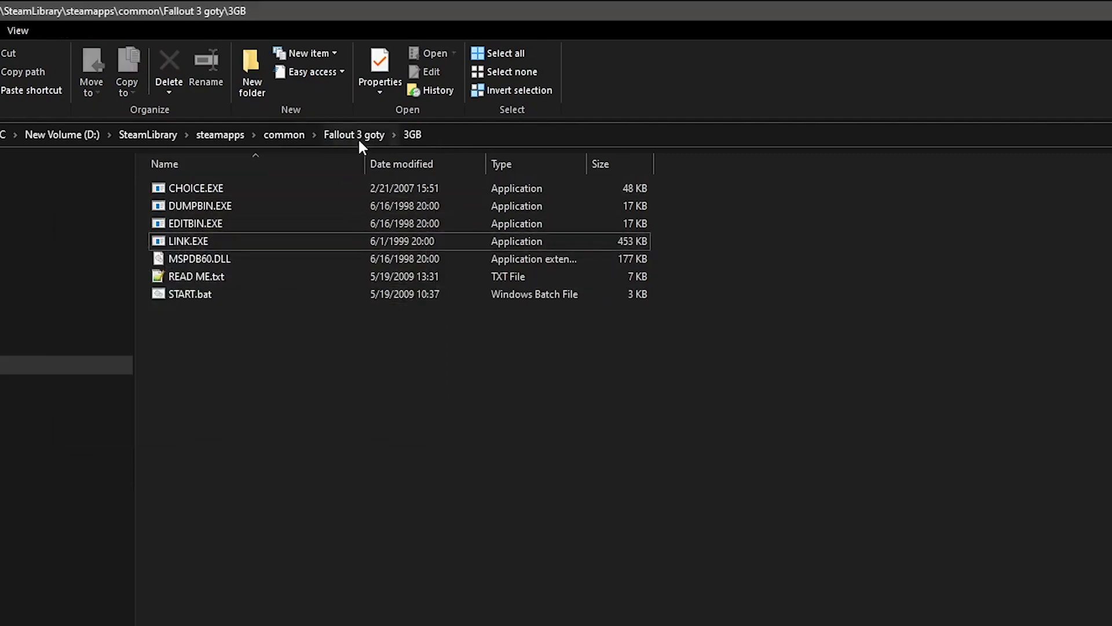
pyautogui.click(355, 134)
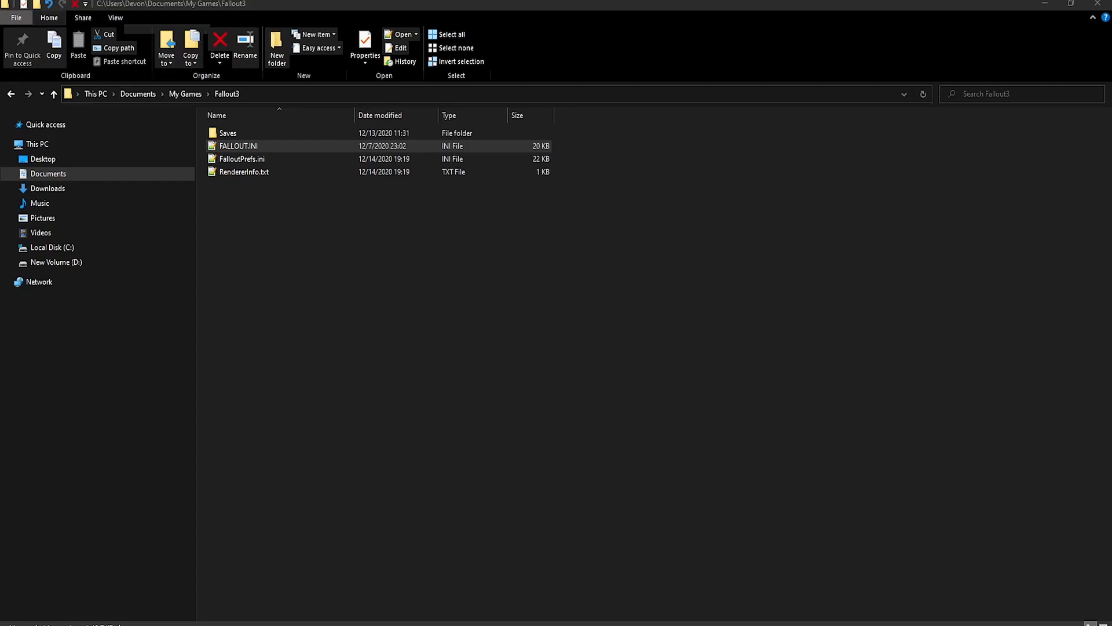
# Load FALLOUT.INI in Notepad++ and move to the end of the [Display] section.
pyautogui.click(245, 171)
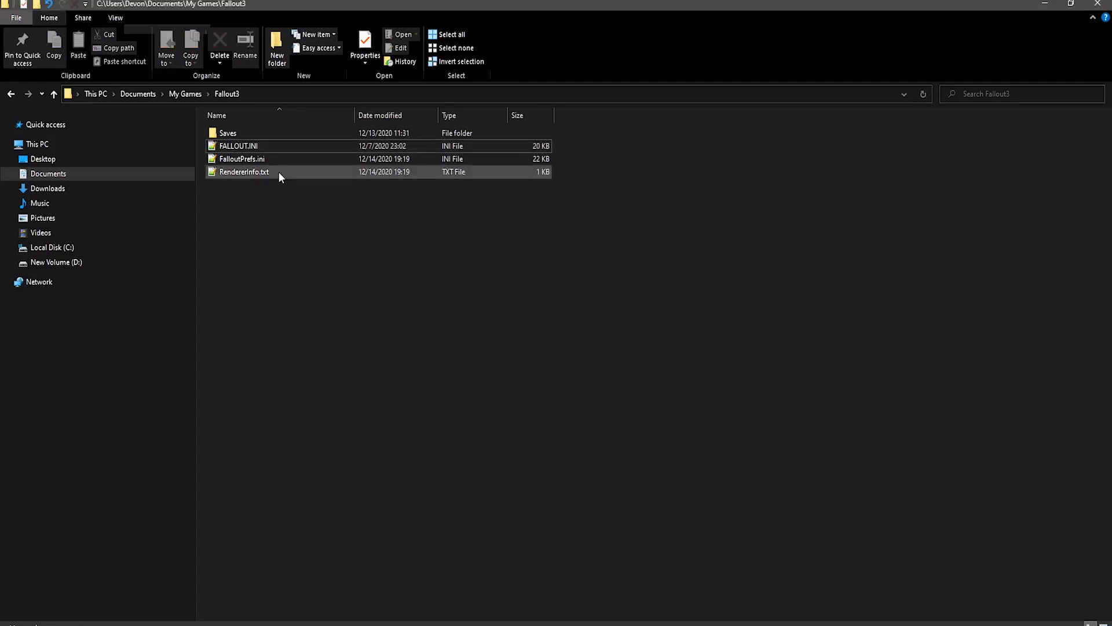
pyautogui.doubleClick(238, 146)
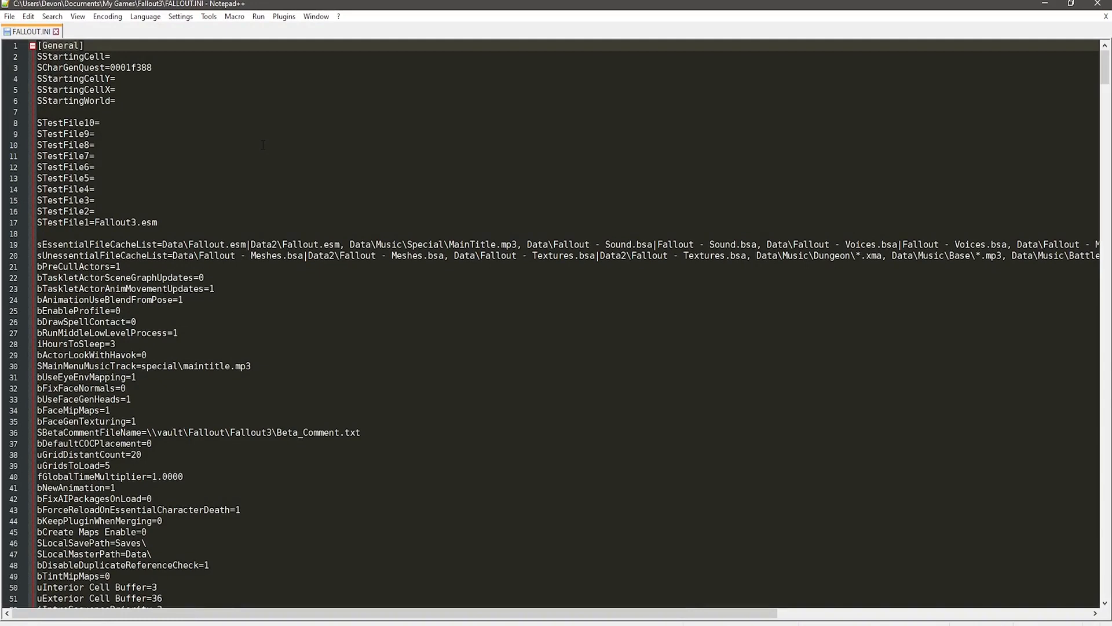
pyautogui.press('Ctrl+f')
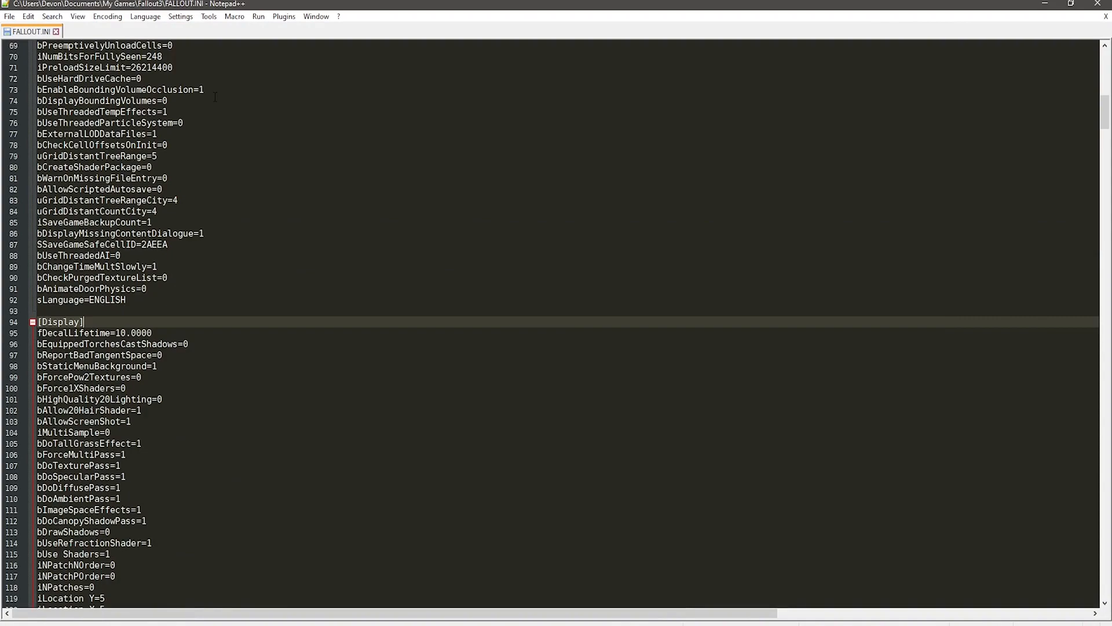
pyautogui.scroll(-3)
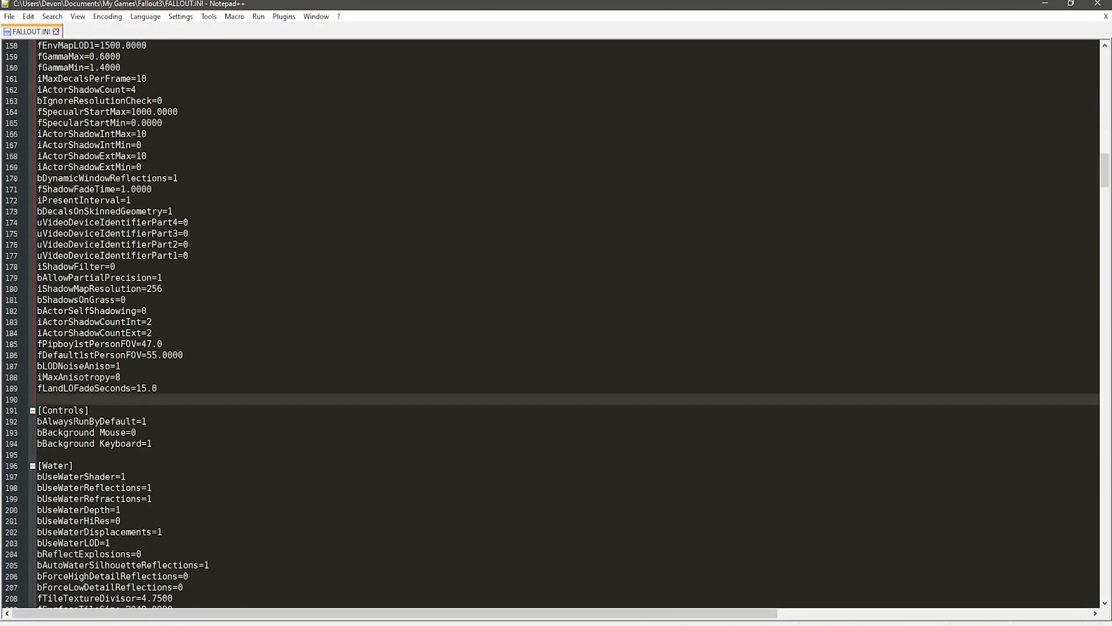
# Add fDefaultWorldFOV=90.0000 and fDefault1stPersonFOV=70.0000 under [Display].
pyautogui.write('fDefaultWorldFOV=[Number].0000')
pyautogui.write('fDefault1stPersonFOV=[Number].0000')
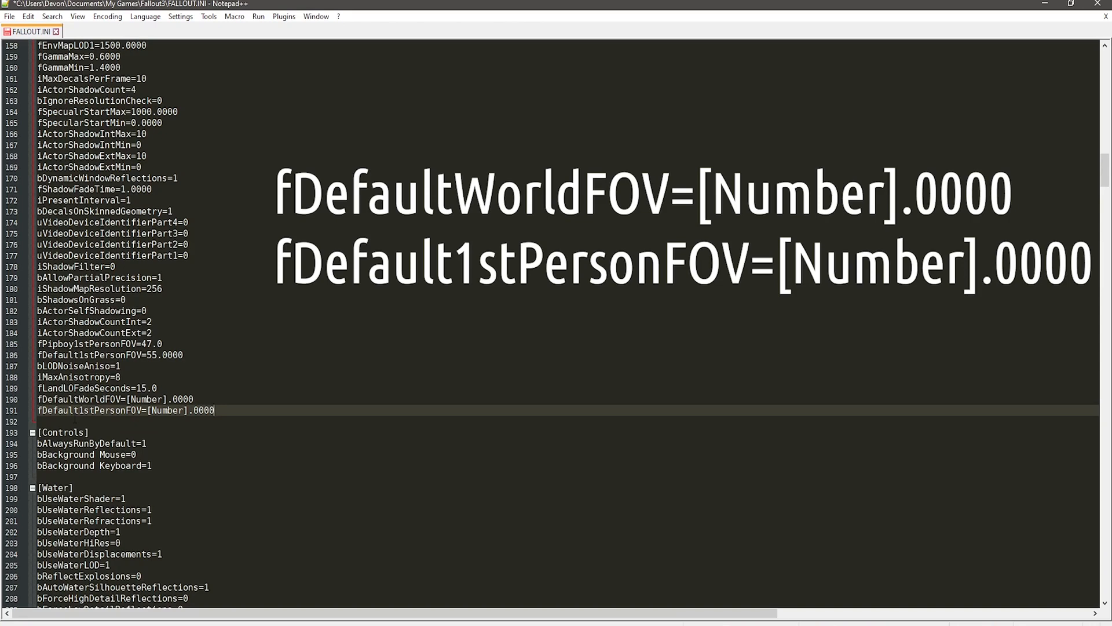
pyautogui.click(142, 399)
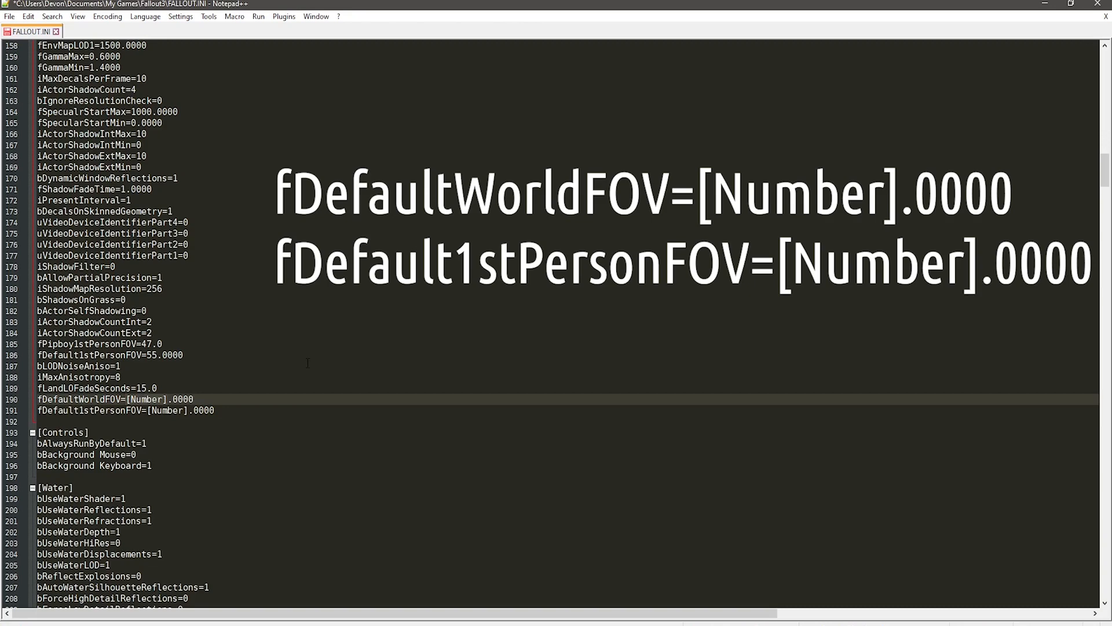
pyautogui.write('90')
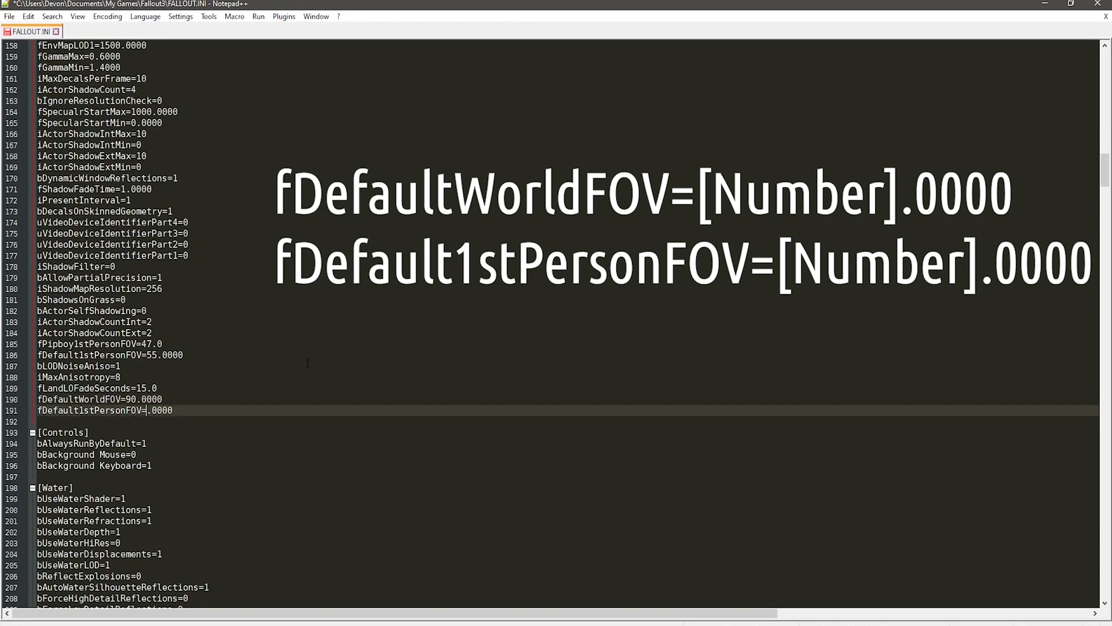
pyautogui.write('70')
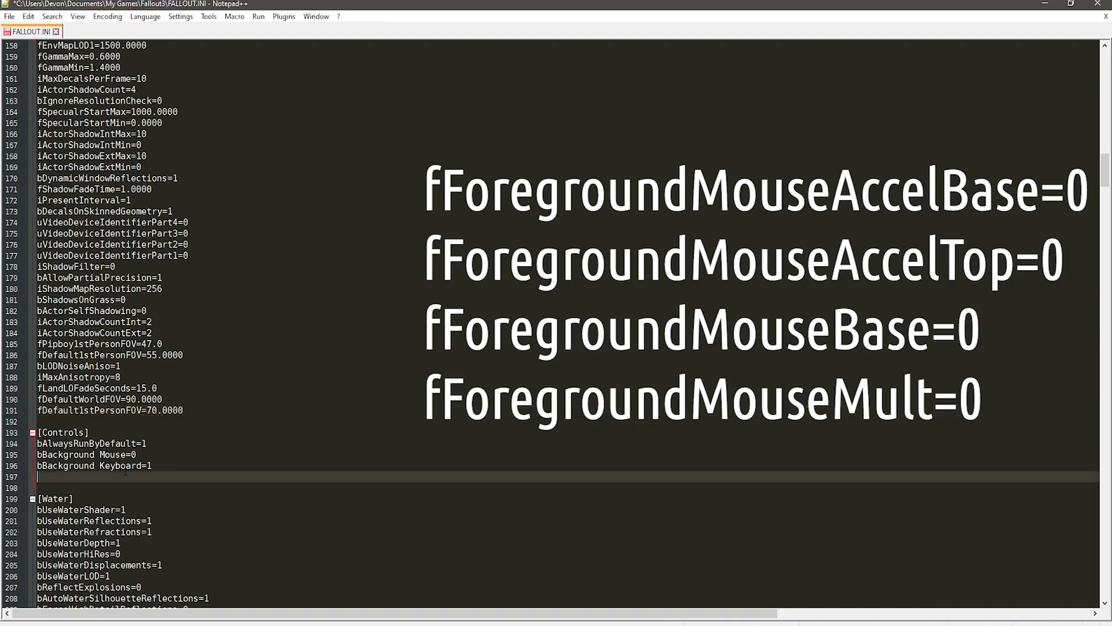
# Add fForegroundMouseAccelBase=0 under the [Controls] section of FALLOUT.INI.
pyautogui.write('fForegroundMouseAccelBase=0')
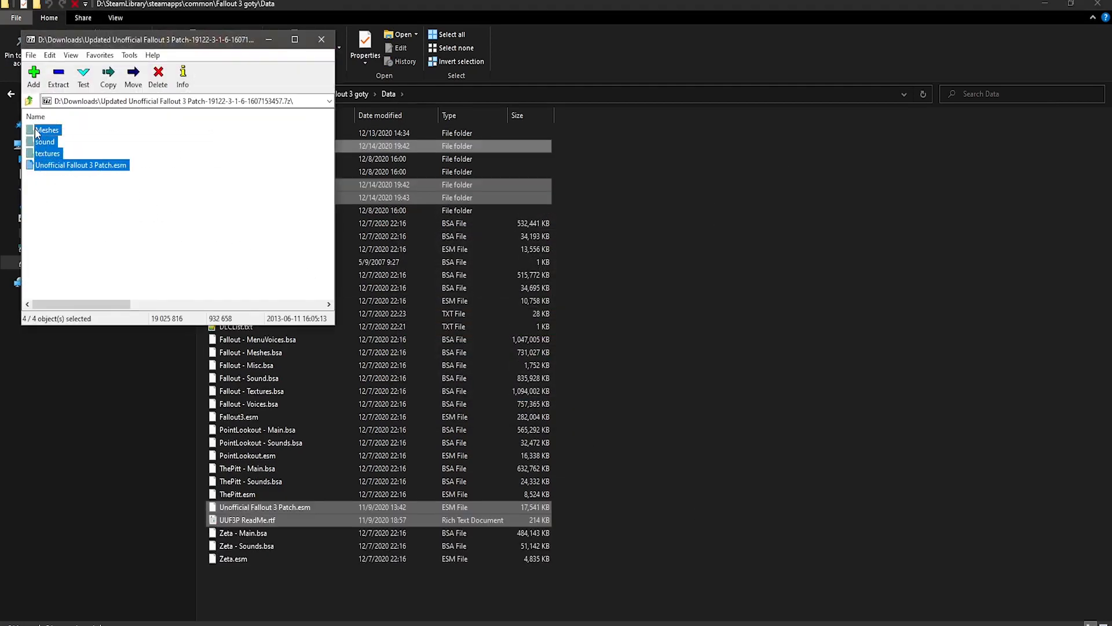
# Move the Unofficial Fallout 3 Patch files into Data and switch to the Stewie Tweaks archive in 7-Zip.
pyautogui.click(321, 39)
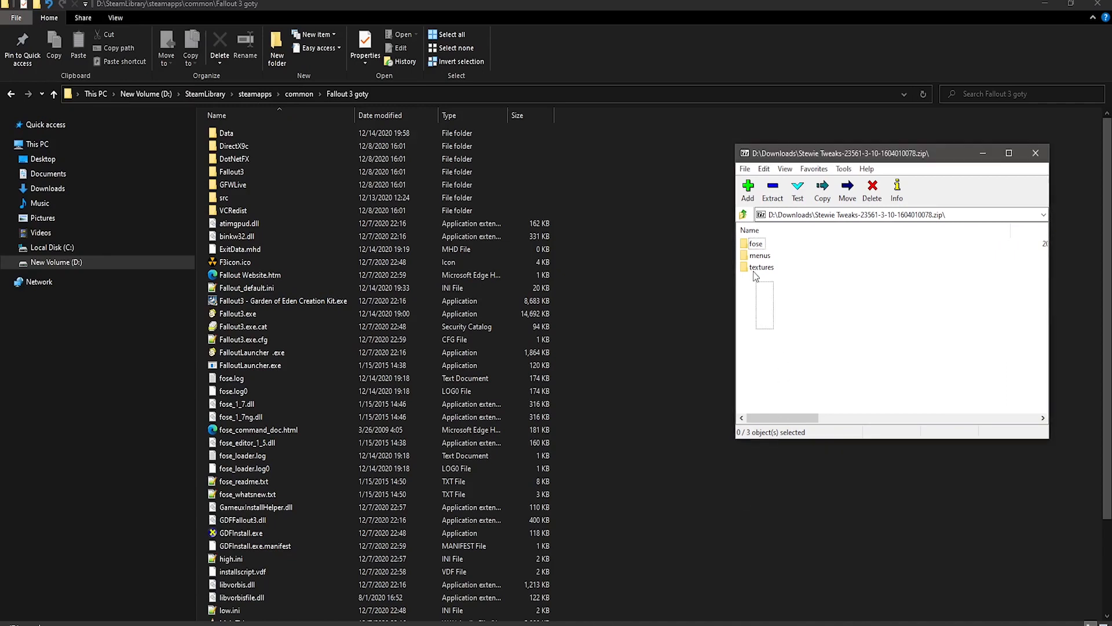
# Navigate Data > FOSE > Plugins and edit stewie_tweaks.ini in Notepad++.
pyautogui.click(227, 132)
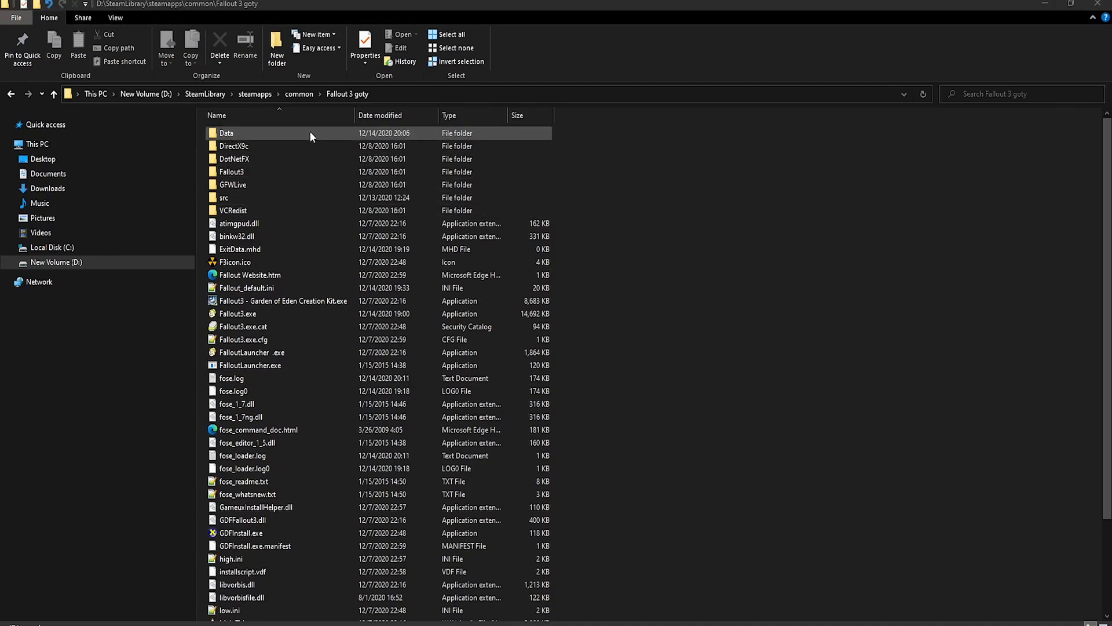
pyautogui.doubleClick(226, 133)
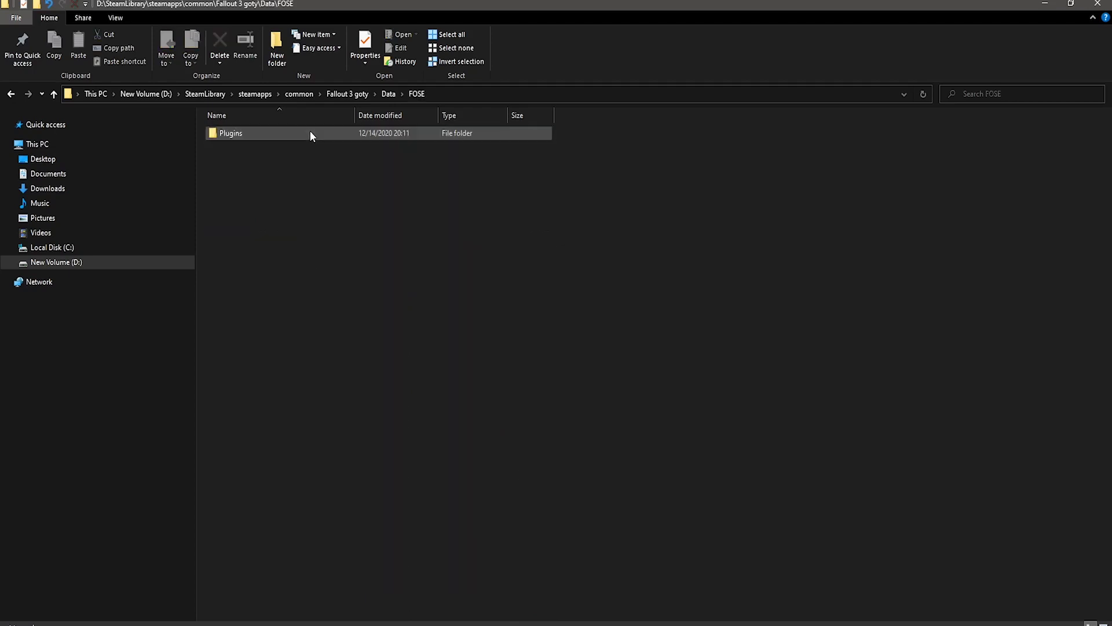
pyautogui.doubleClick(231, 132)
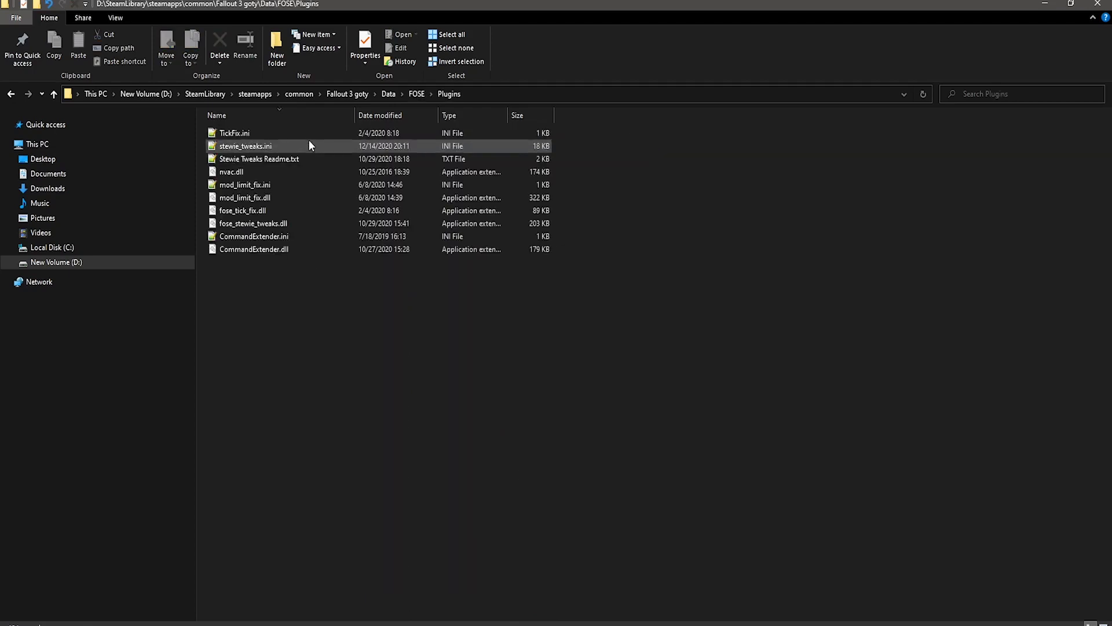
pyautogui.doubleClick(245, 146)
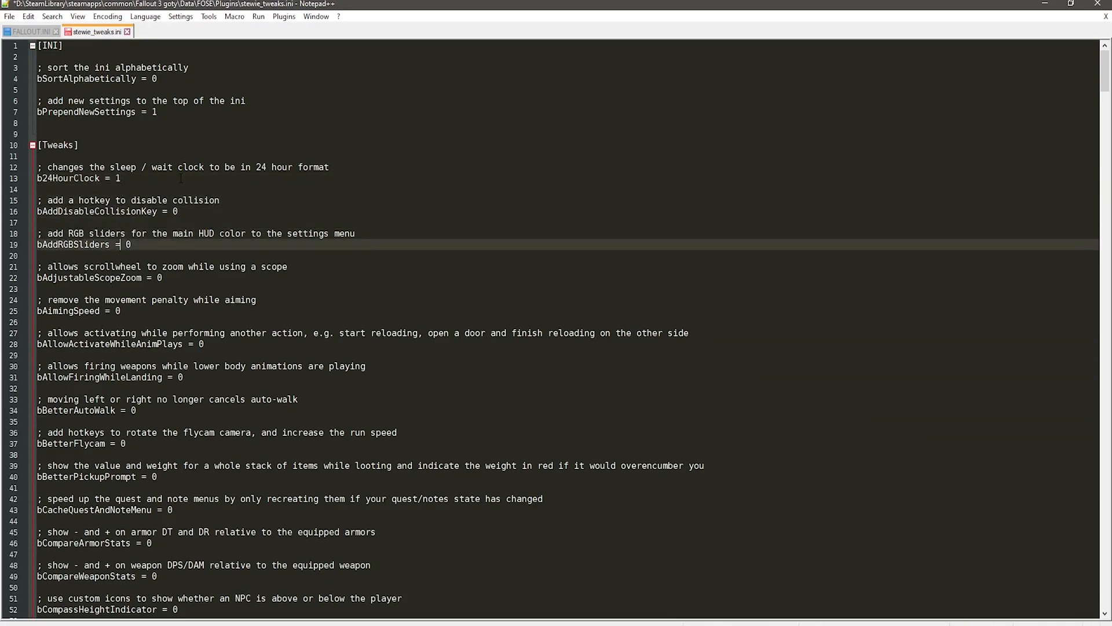
pyautogui.click(154, 277)
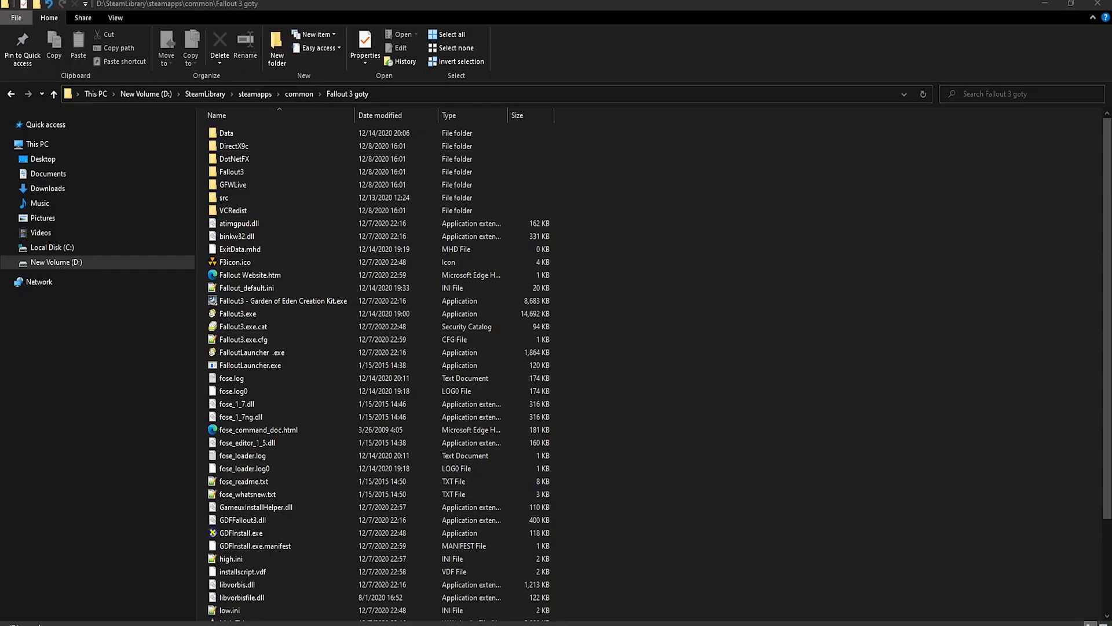
# Rename the original launcher file and start FalloutLauncher.exe.
pyautogui.click(250, 365)
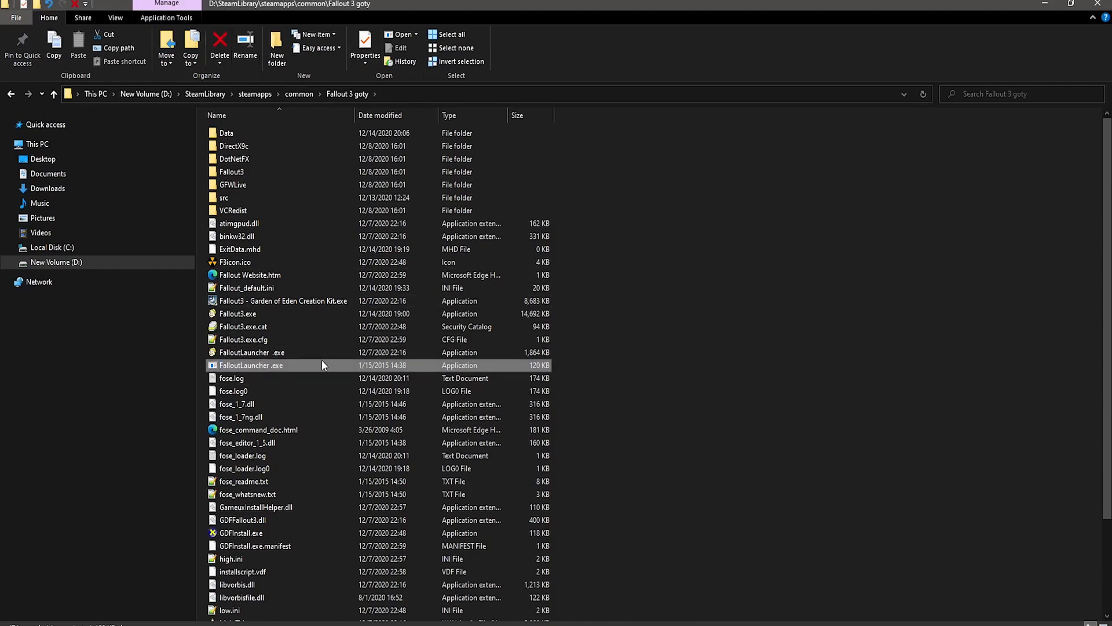
pyautogui.click(245, 43)
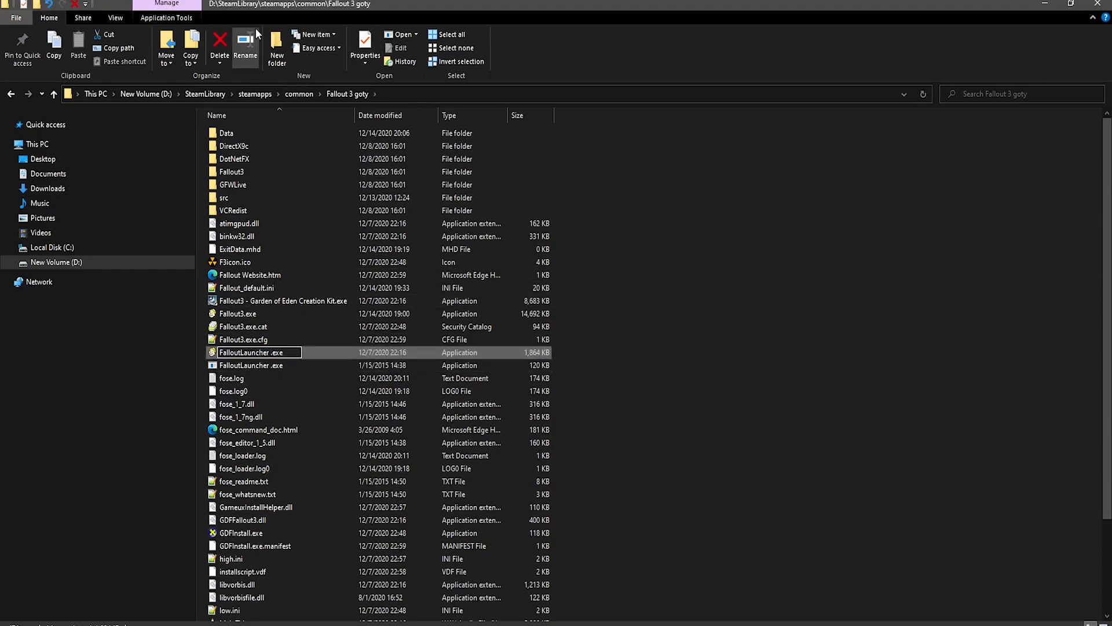
pyautogui.doubleClick(253, 352)
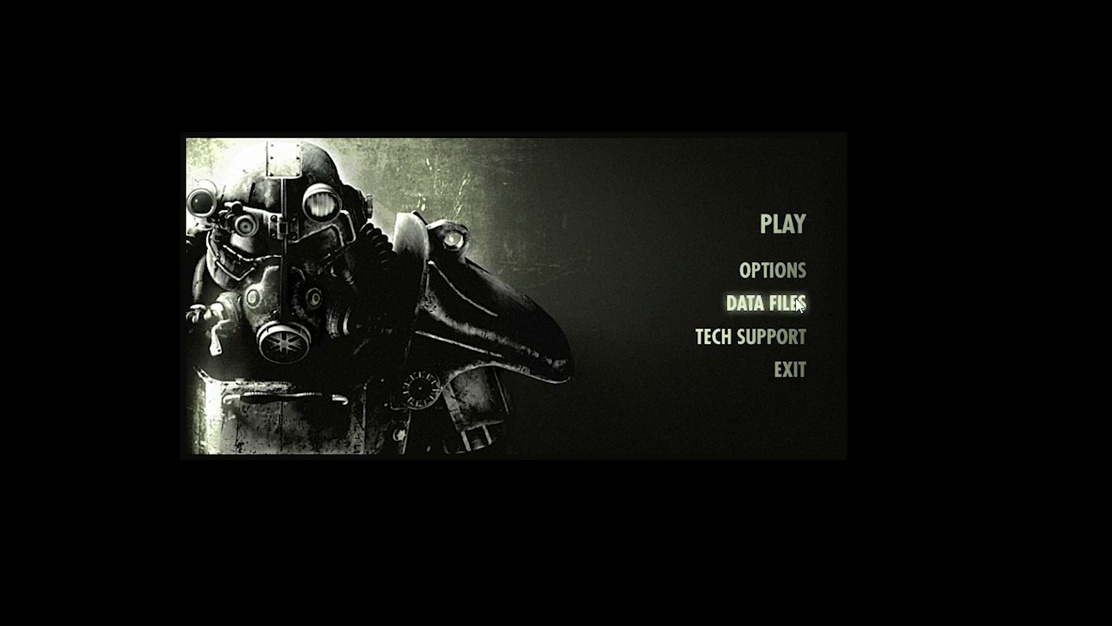
# In DATA FILES, tick Unofficial Fallout 3 Patch.esm with the other data files and confirm with OK.
pyautogui.click(771, 303)
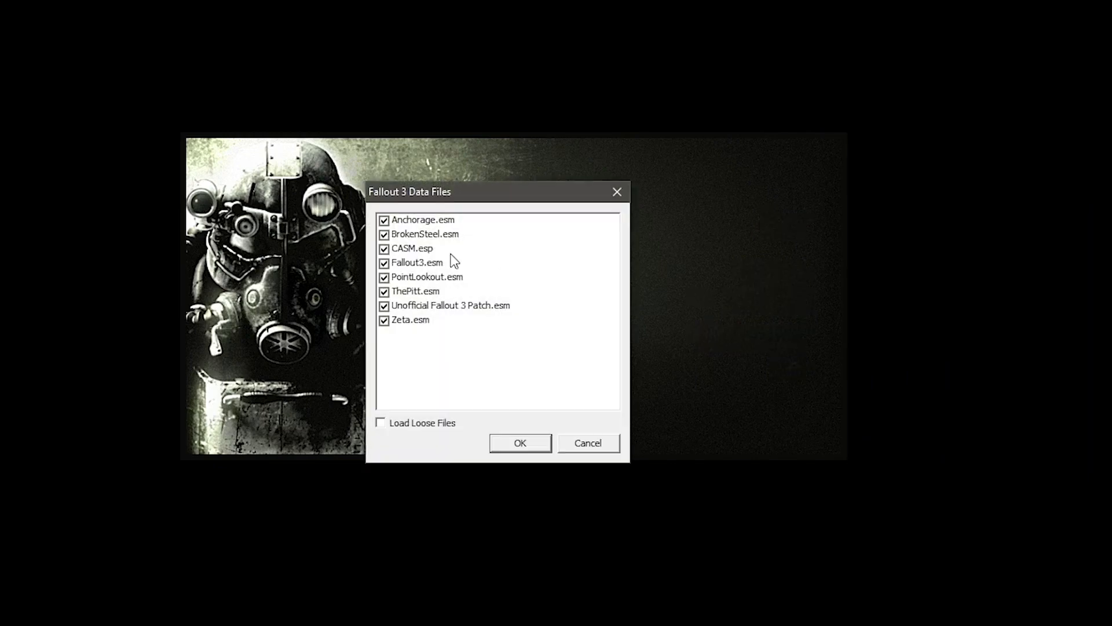
pyautogui.click(451, 305)
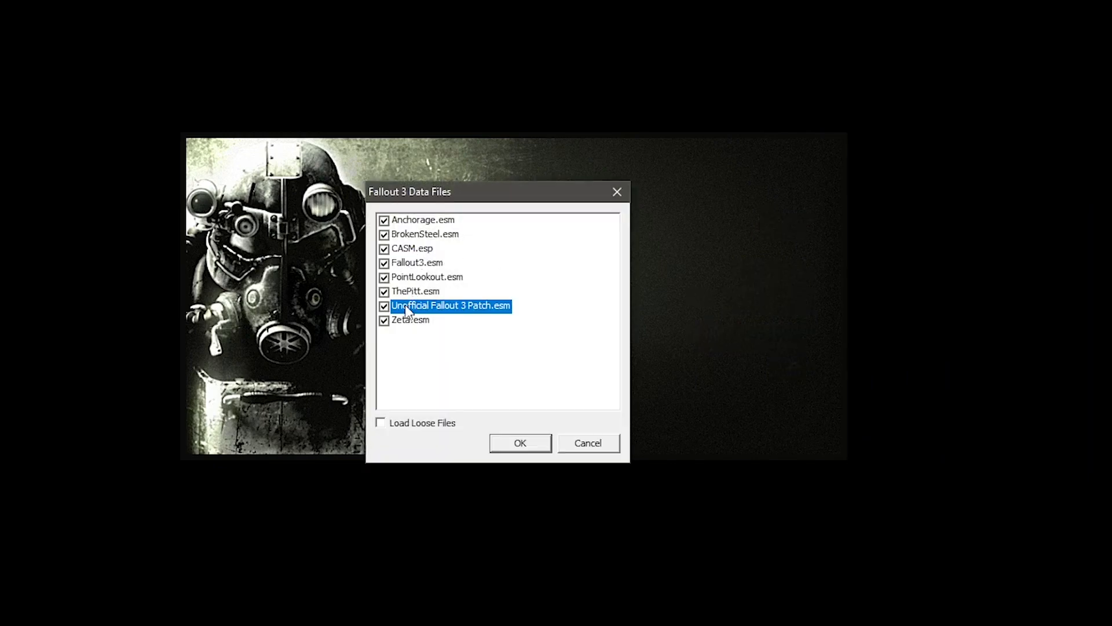
pyautogui.click(519, 443)
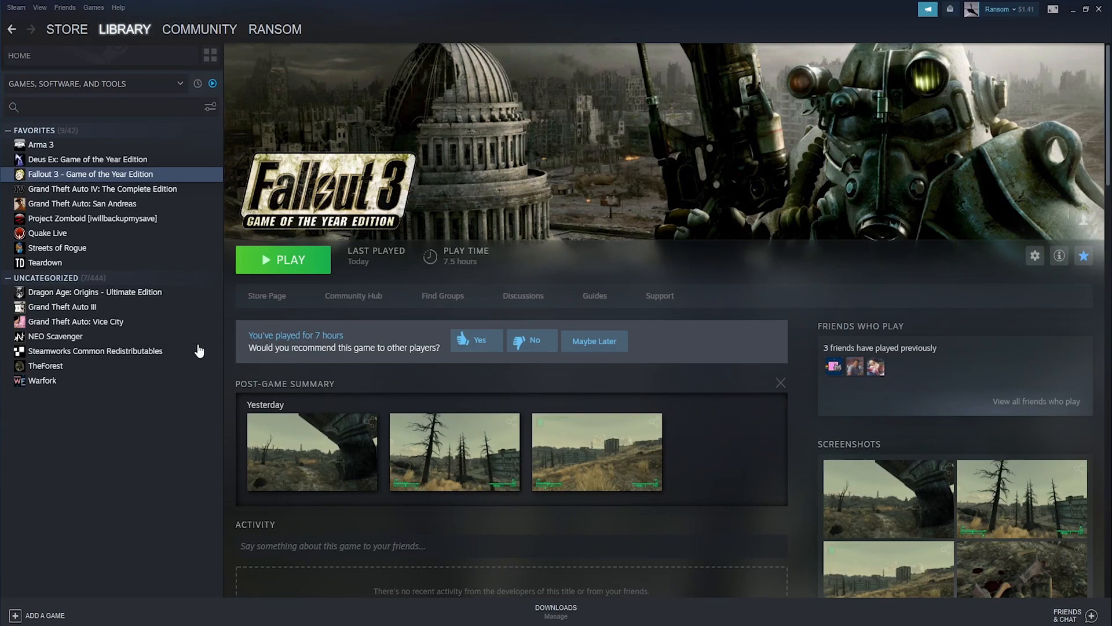
# Set Fallout 3 GOTY's Steam launch options to the ModOrganizer.exe path and launch the game.
pyautogui.rightClick(89, 174)
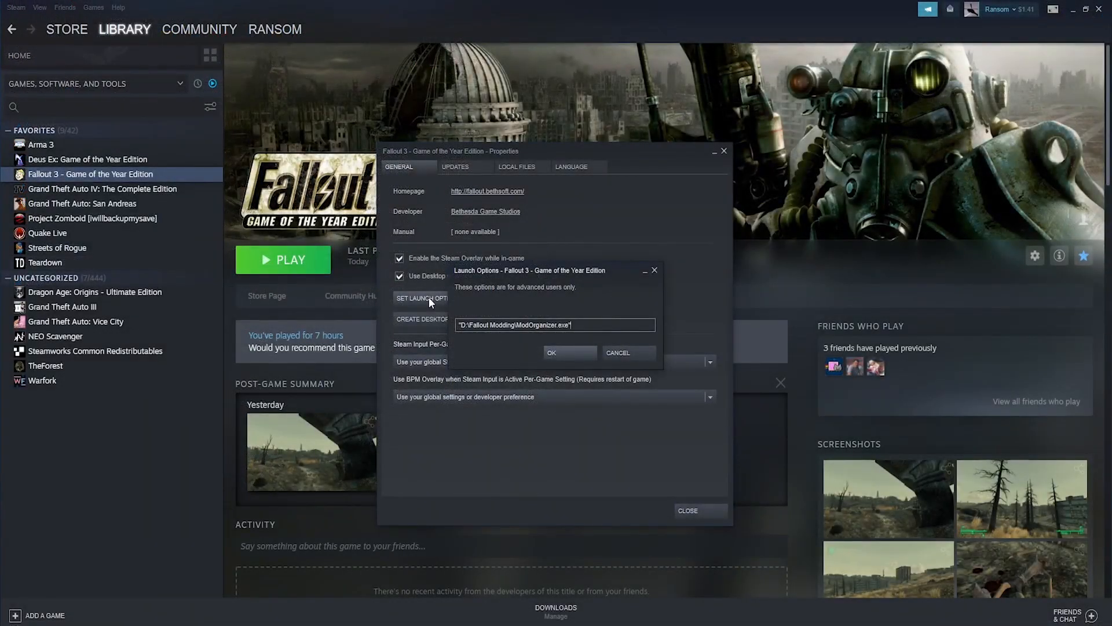
pyautogui.write('%Comma')
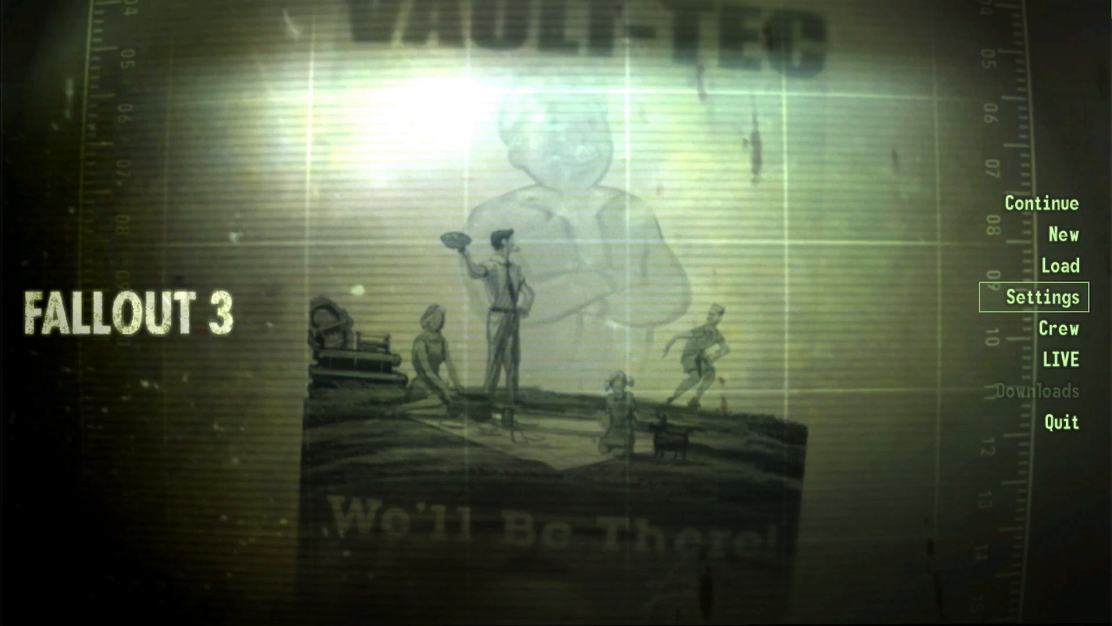
# View Fallout 3's in-game Display settings and scroll through brightness, HUD and subtitle options.
pyautogui.click(1043, 298)
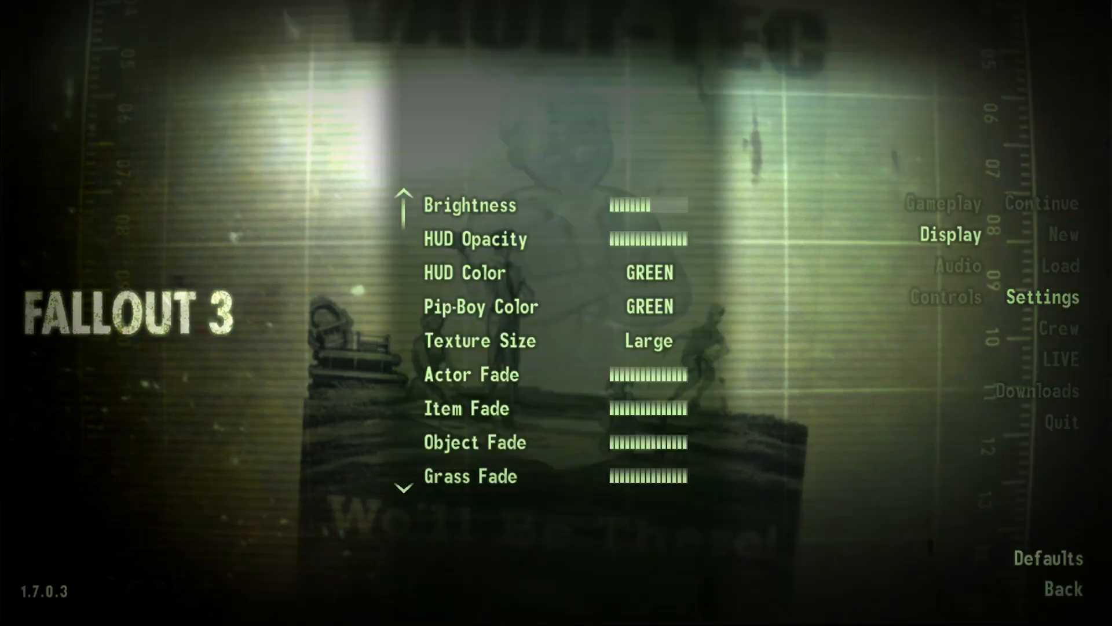
pyautogui.scroll(-3)
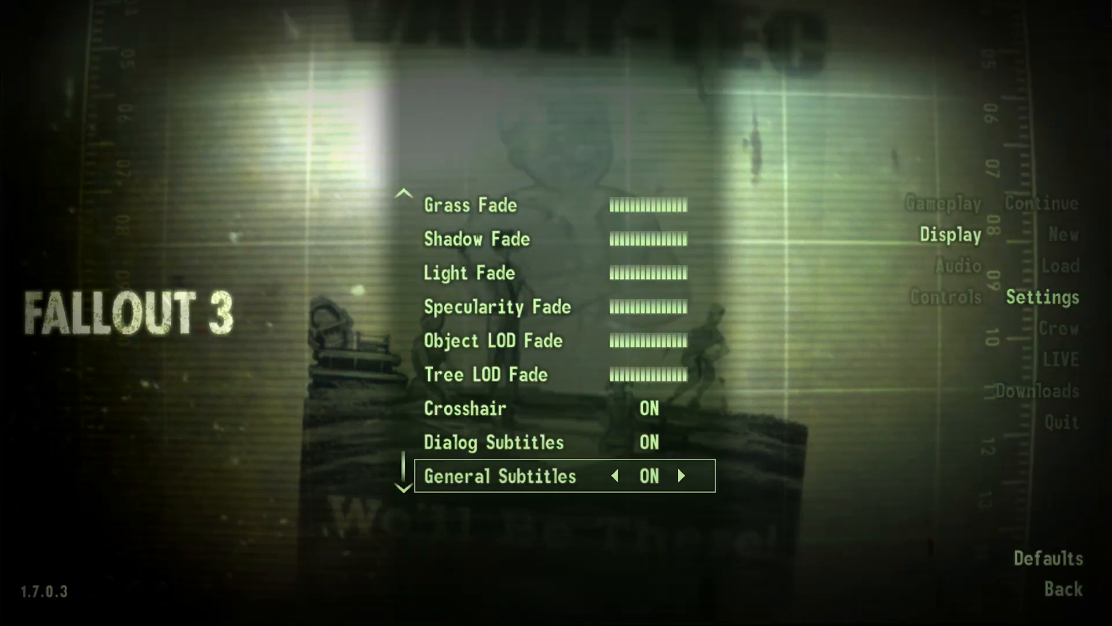